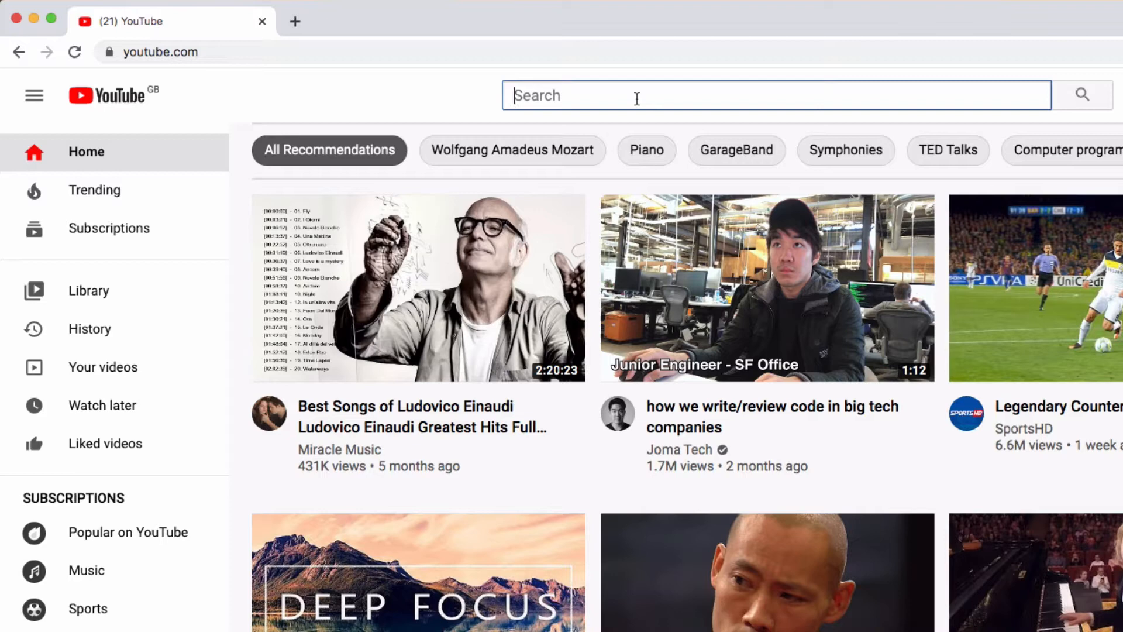
Search YouTube for mozart and examine the results address showing search_query=mozart
text(mozart)
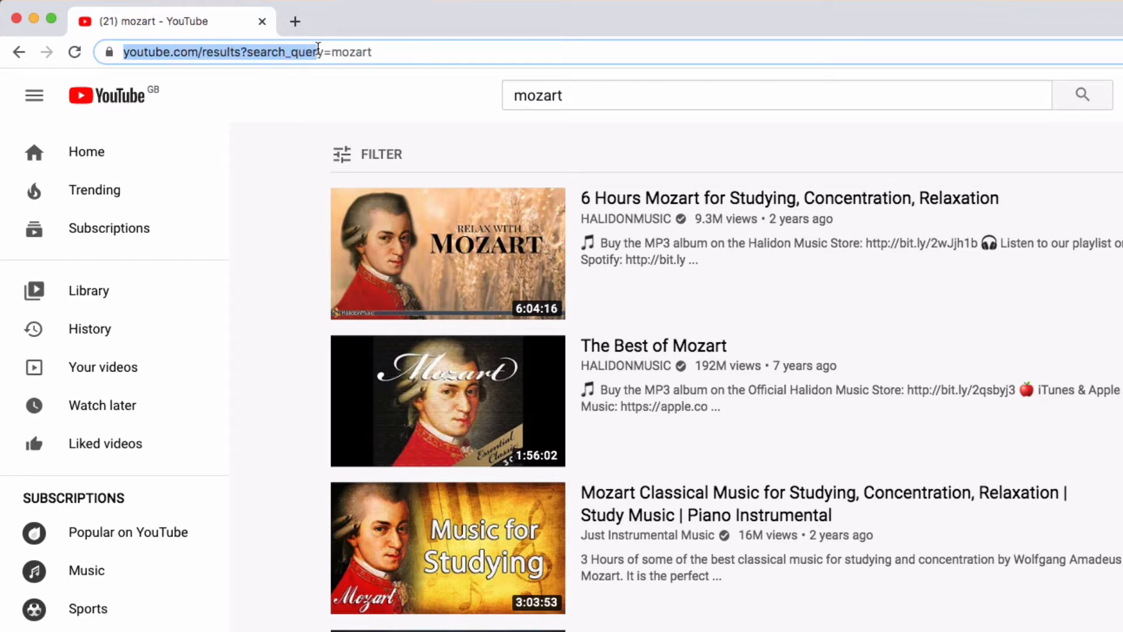
click(387, 51)
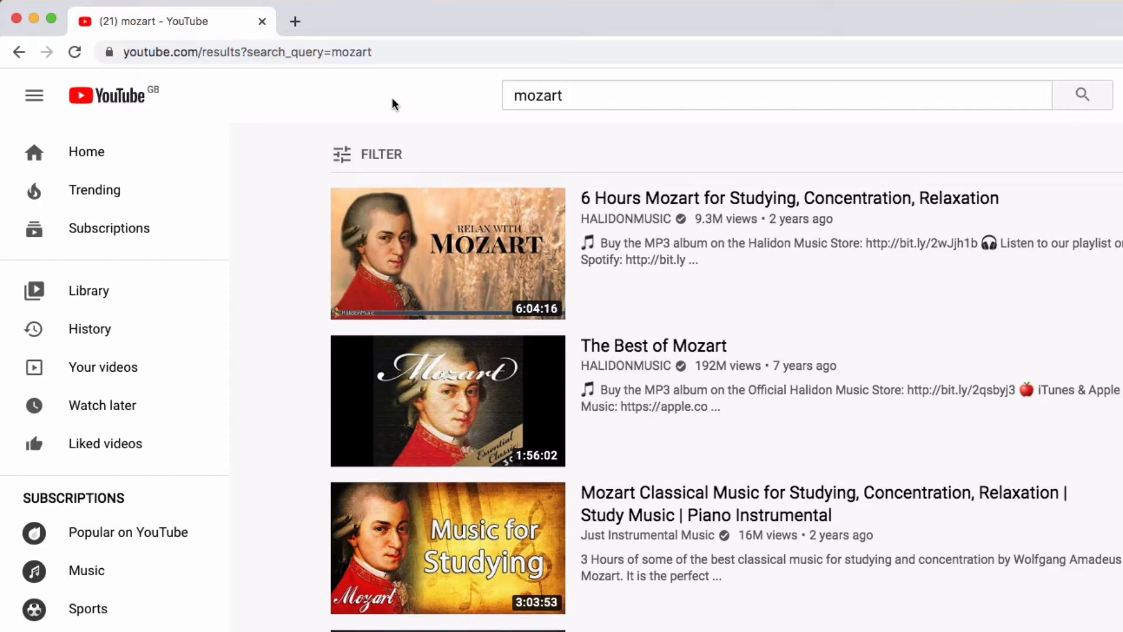
click(246, 52)
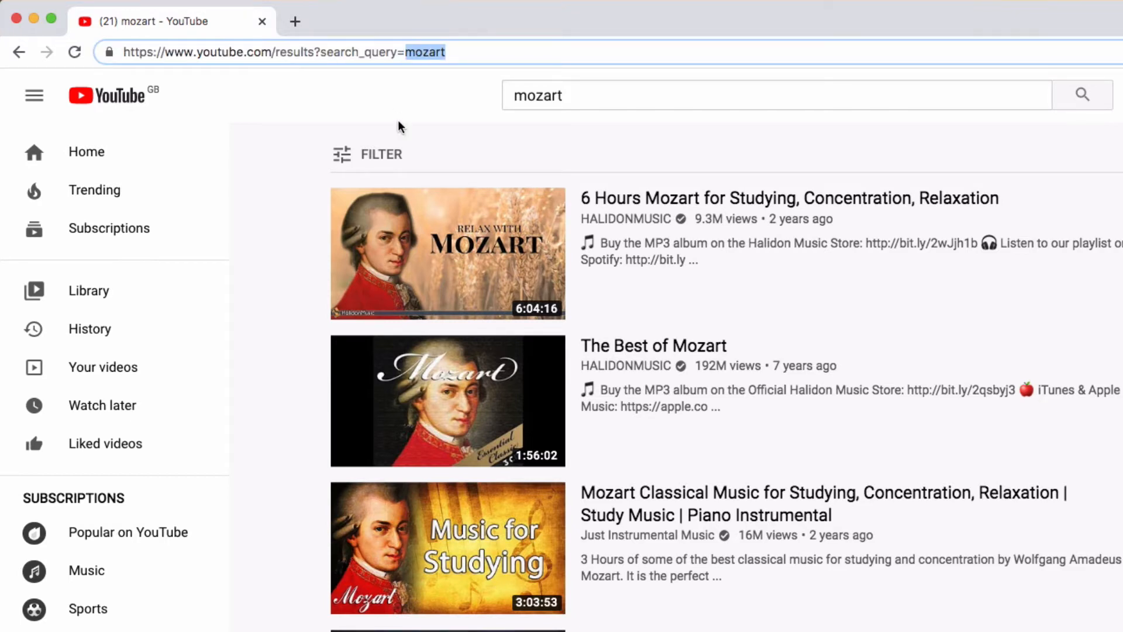
mouse_move(365, 117)
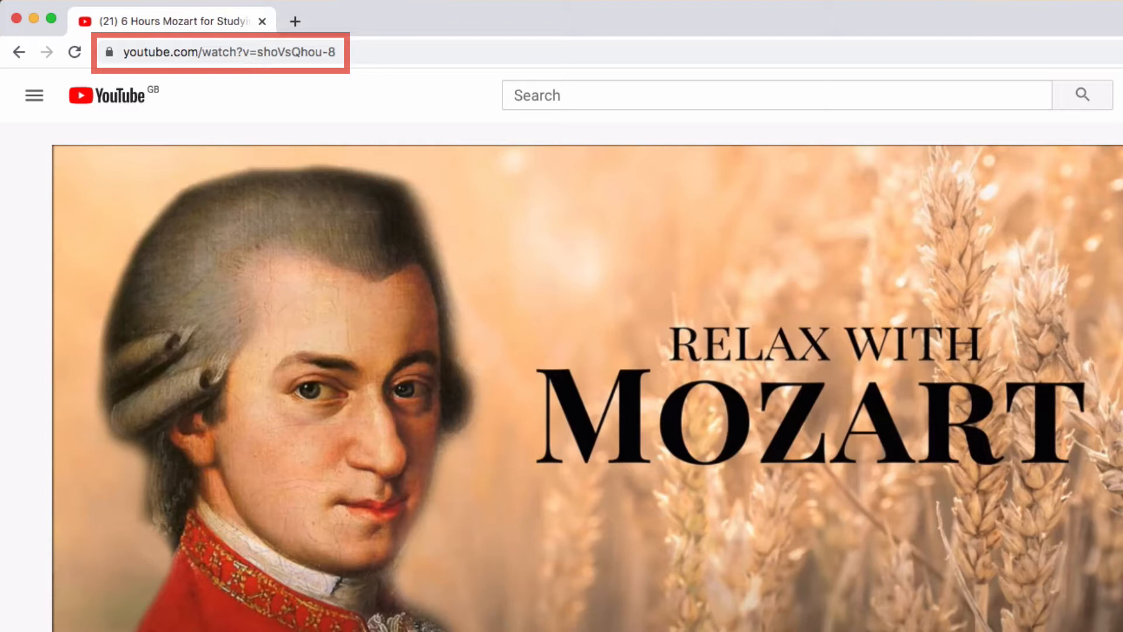
mouse_move(11, 487)
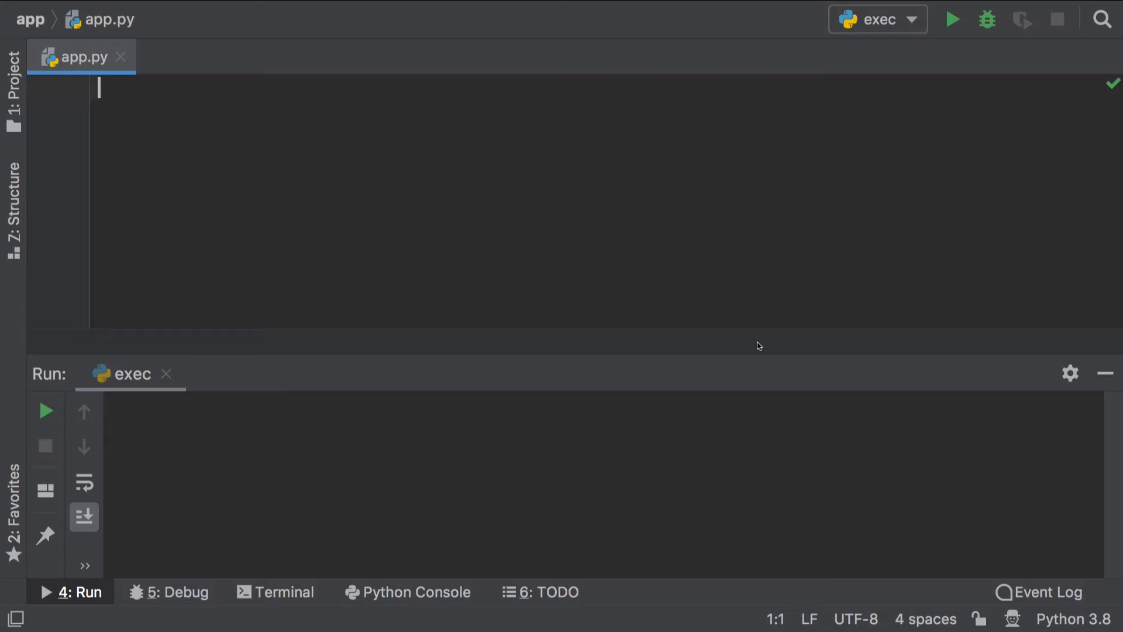
Add import urllib.request at the top of app.py with blank lines below
text(import urll)
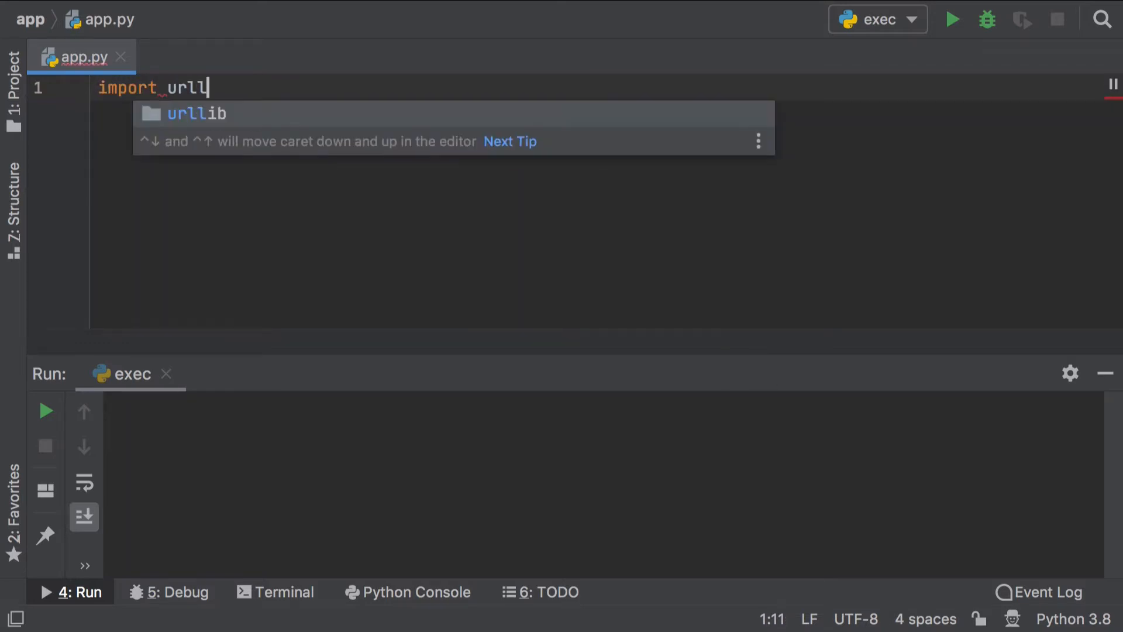
text(lib.request)
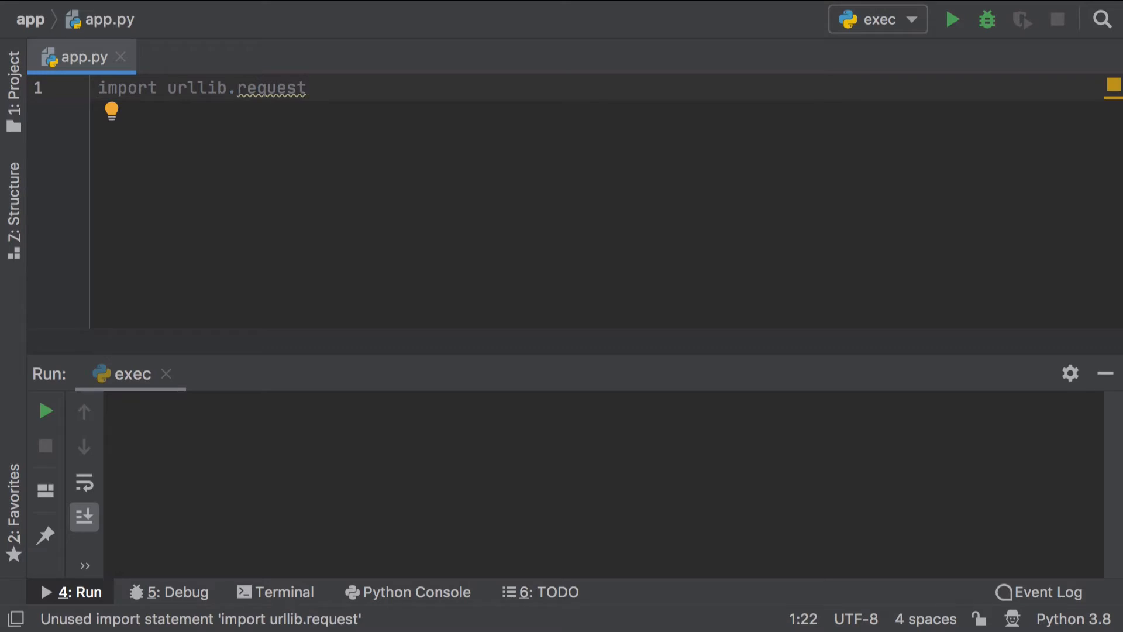
key(enter)
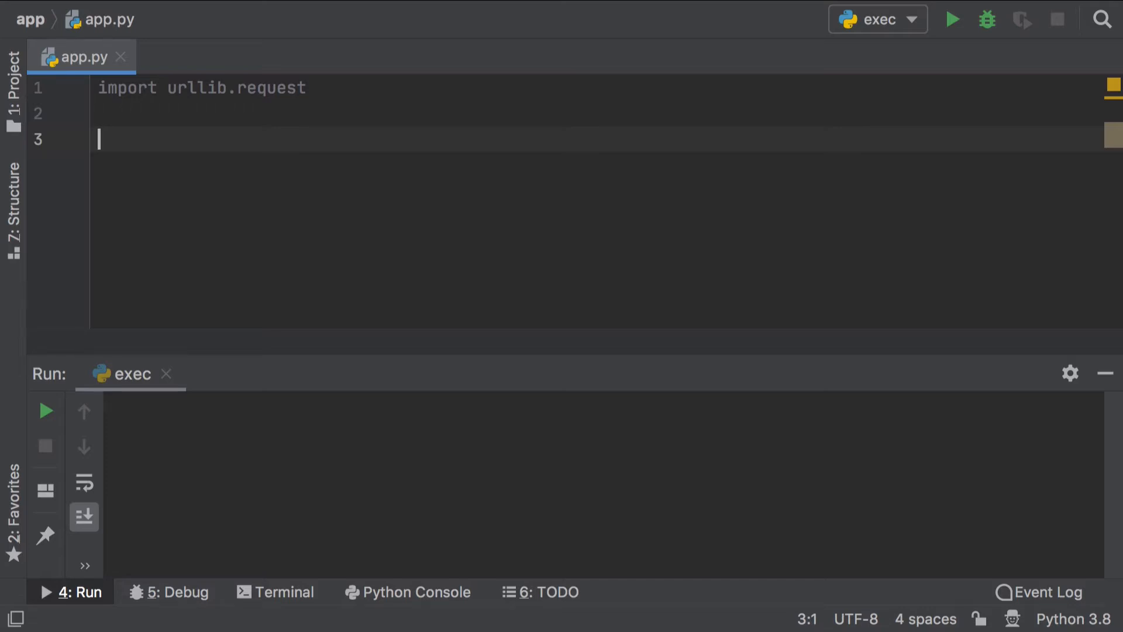
mouse_move(614, 153)
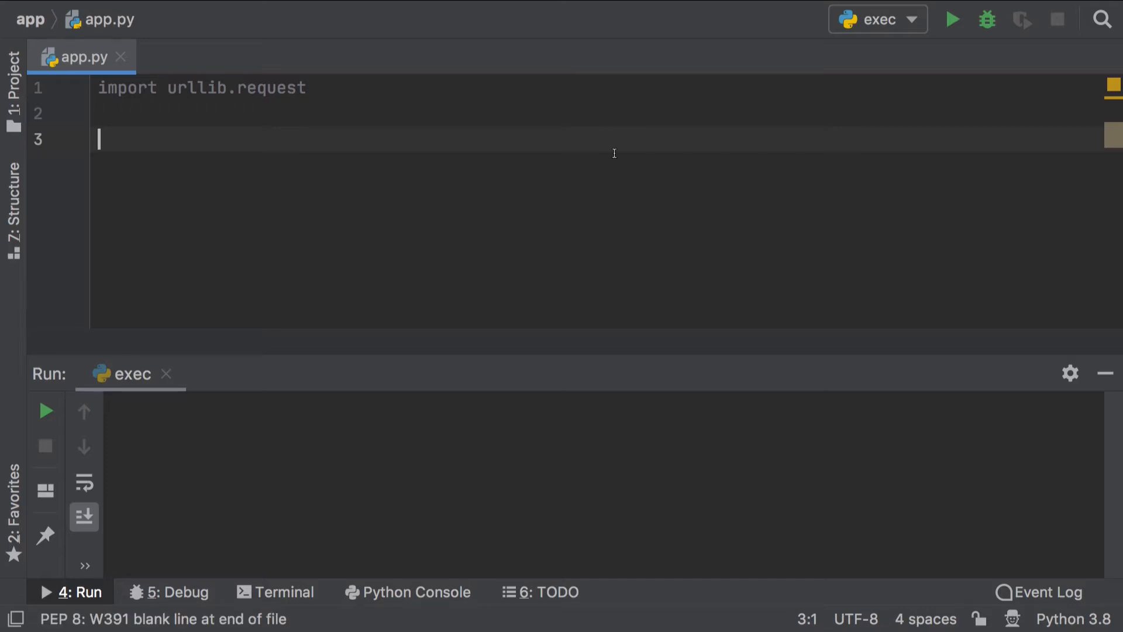
text(html)
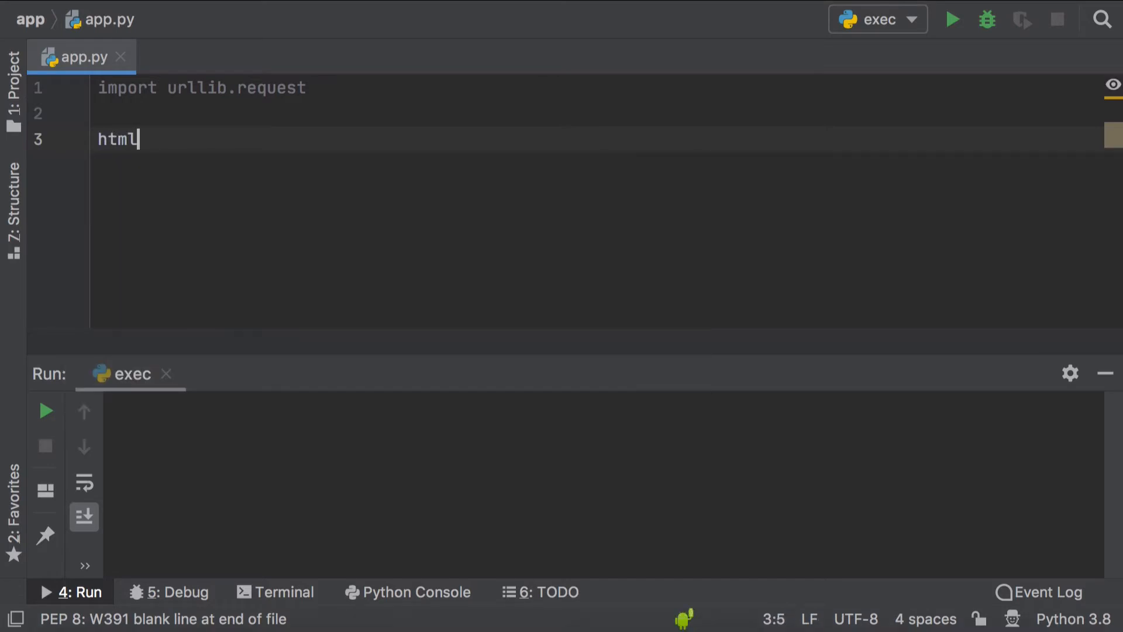
text(= url)
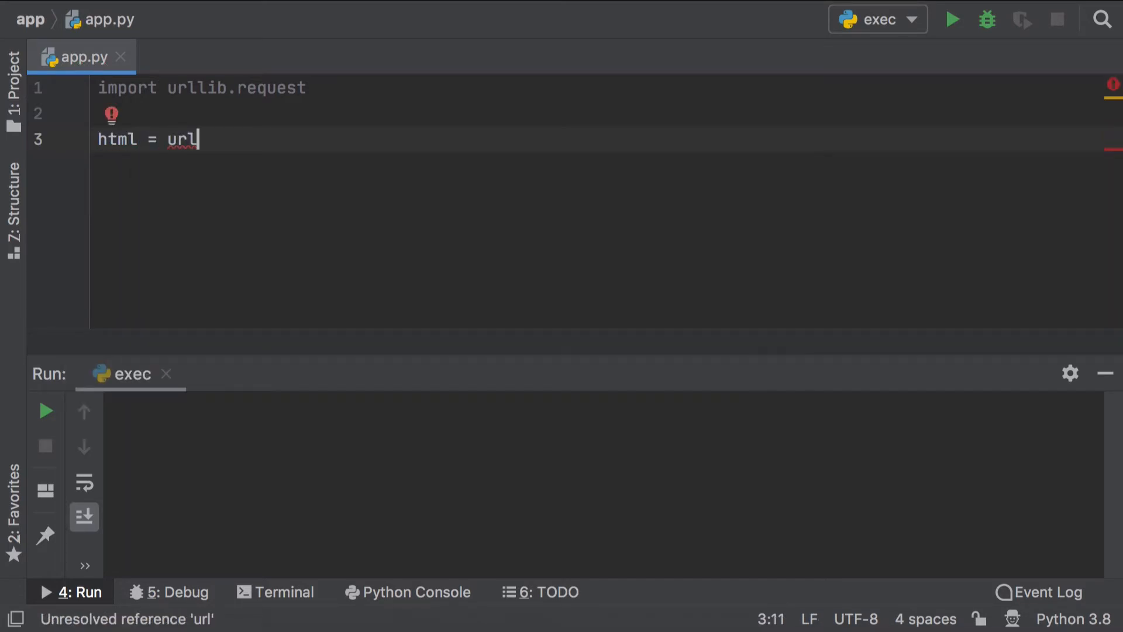
text(lib.r)
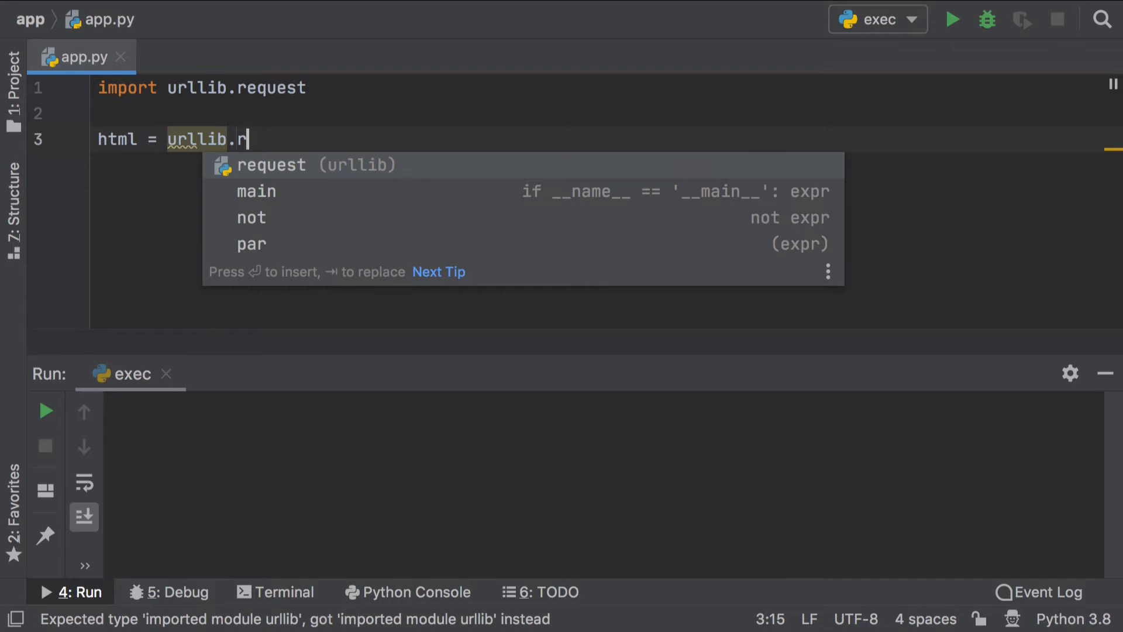
text(equest.url)
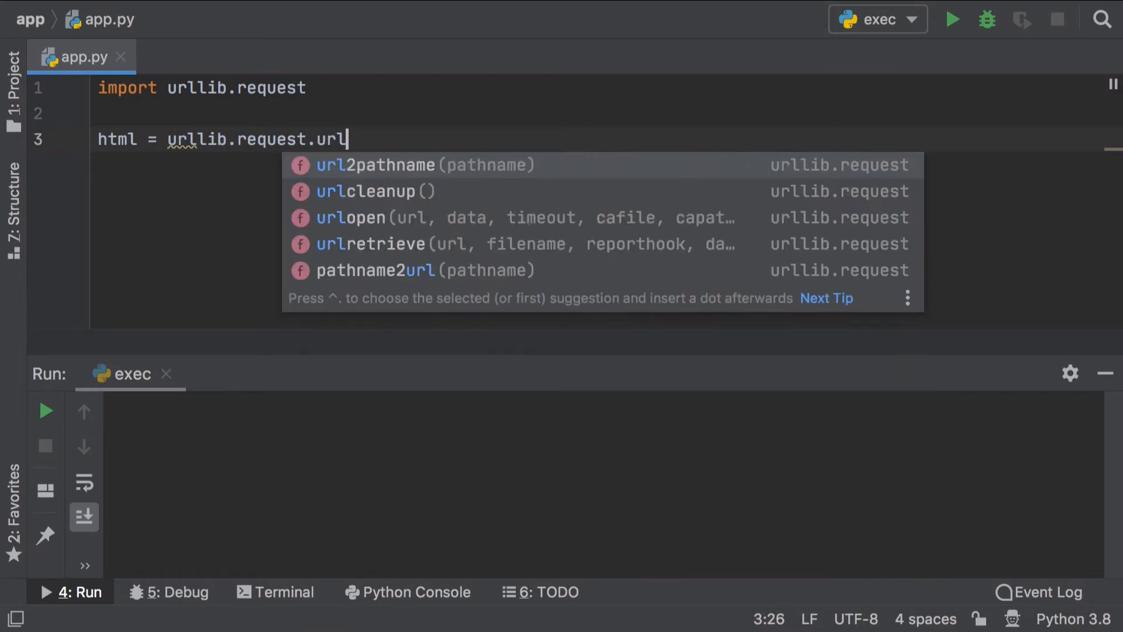
click(351, 218)
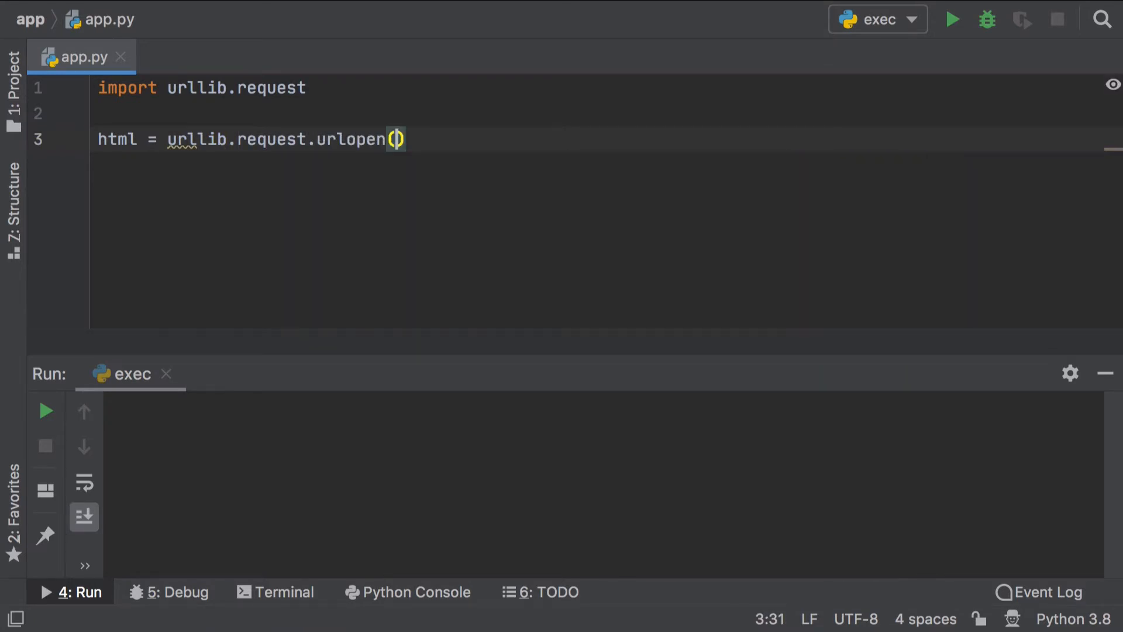
text(")
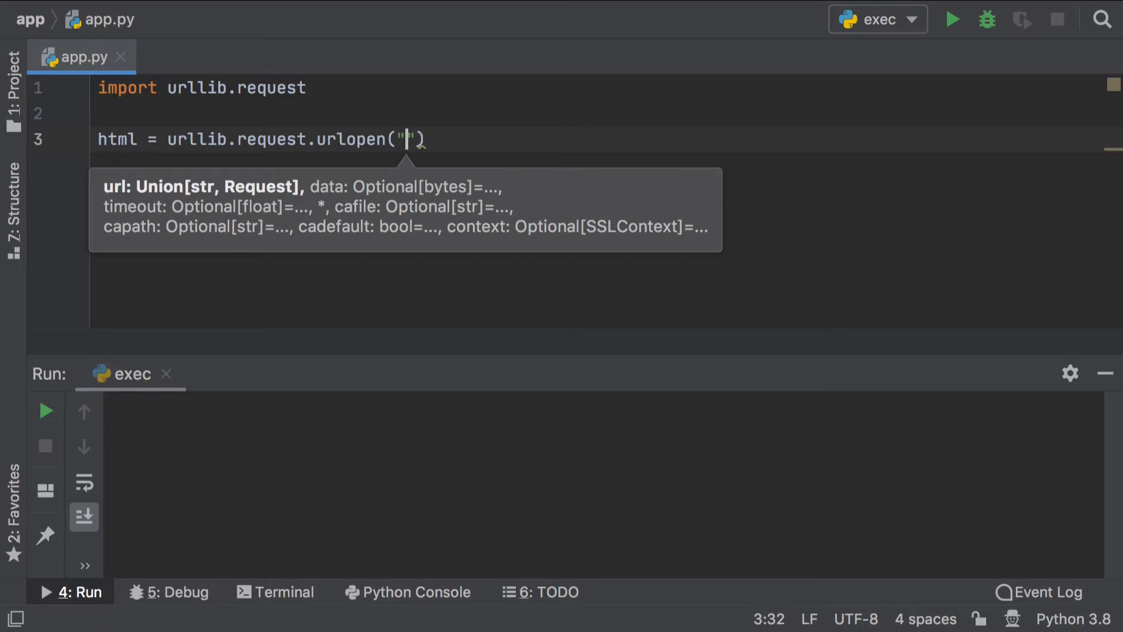
text(https://)
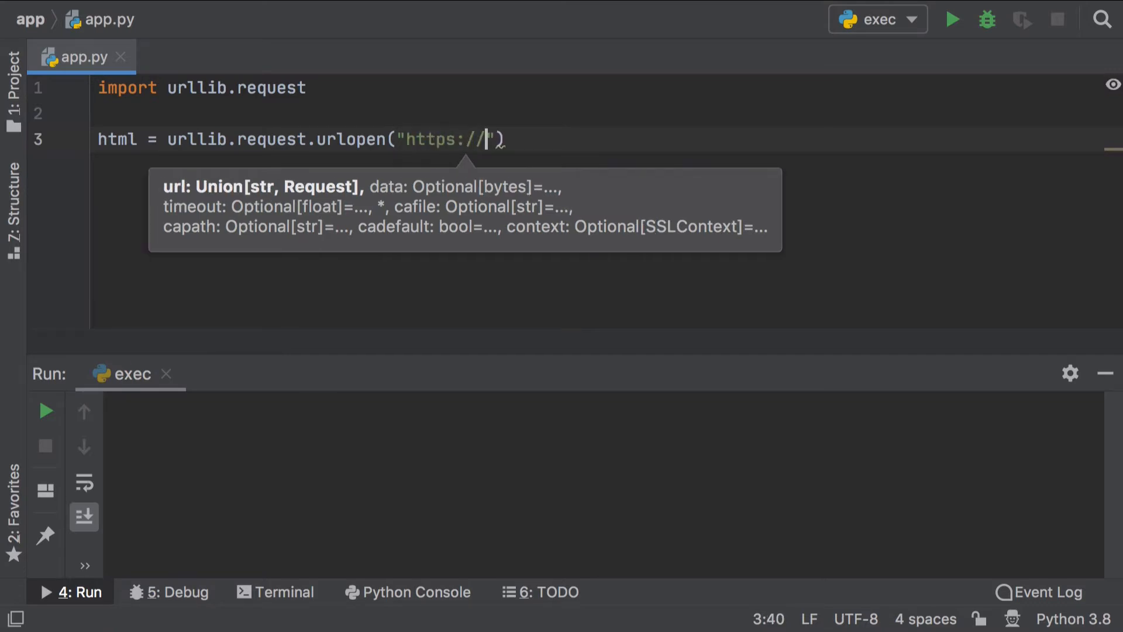
text(www.you)
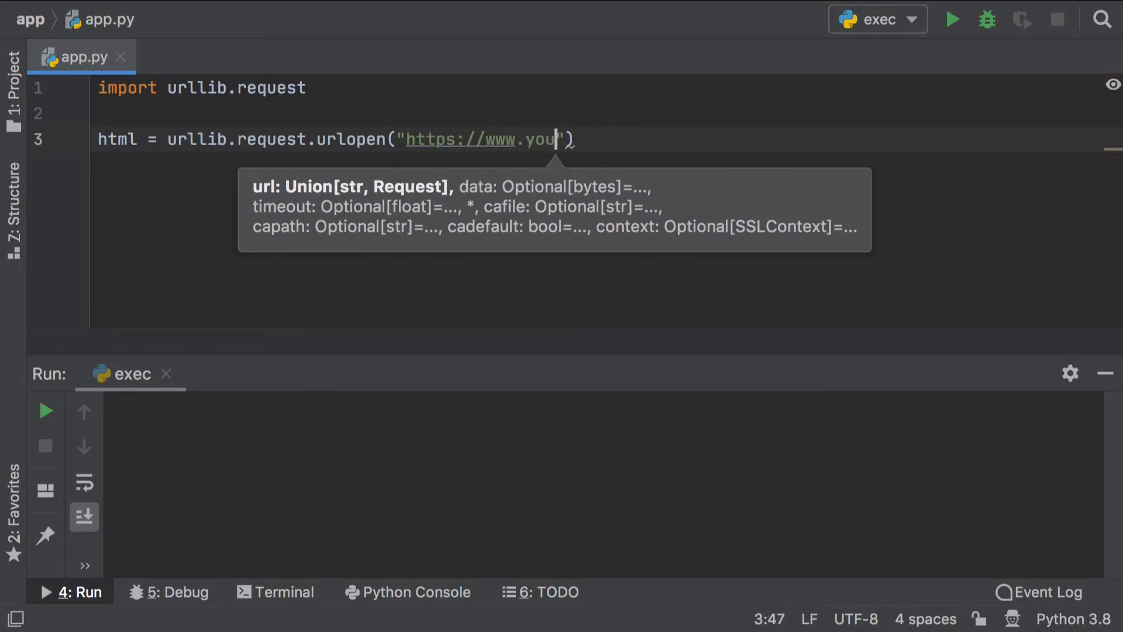
text(tube.)
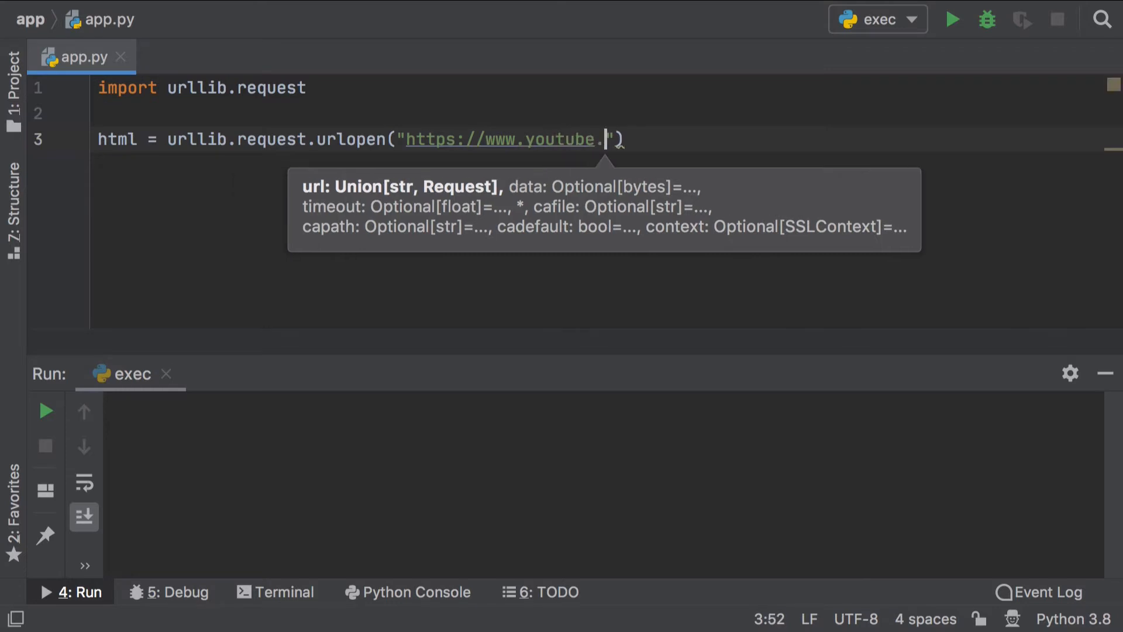
text(com/re)
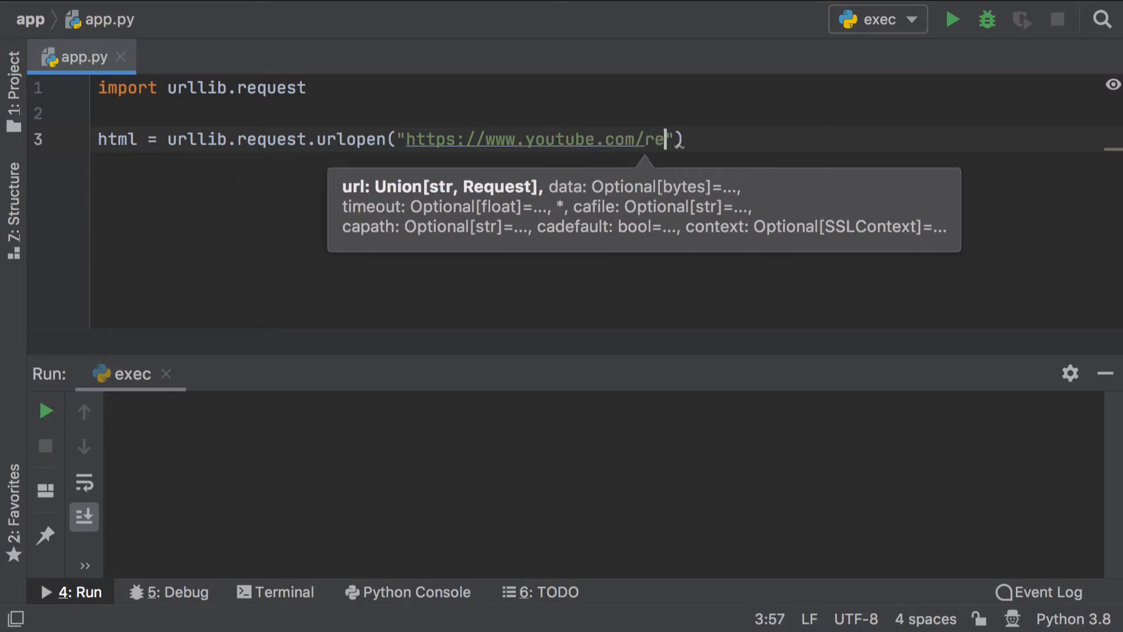
text(sults?se)
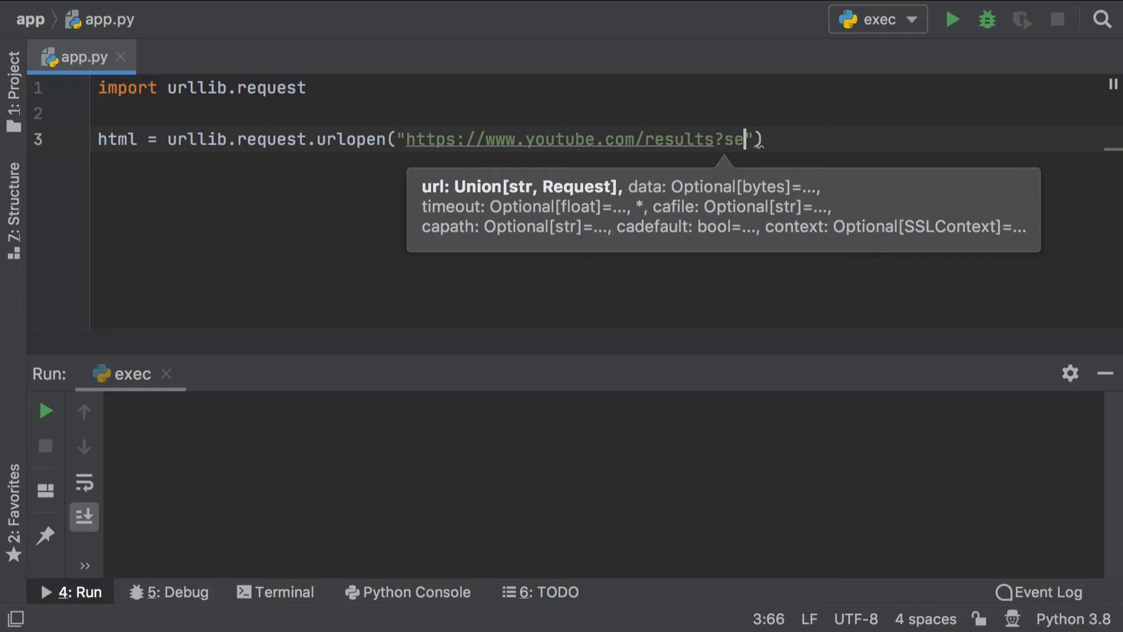
text(arch_query=mozart)
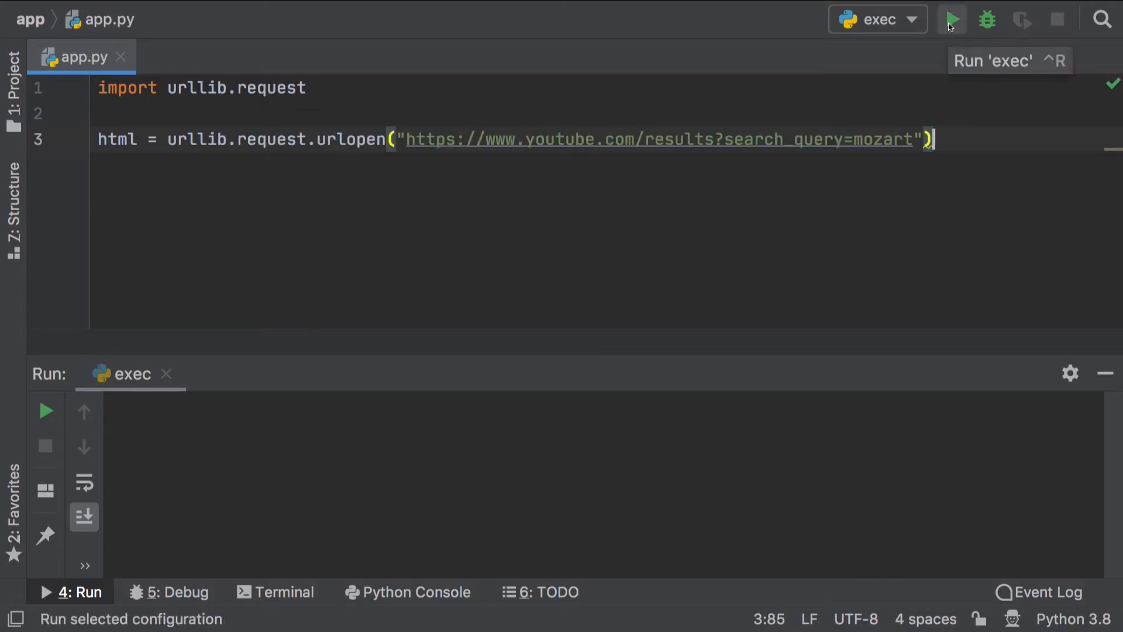
Run app.py so the urlopen call completes with exit code 0, leaving a new line below it
click(952, 20)
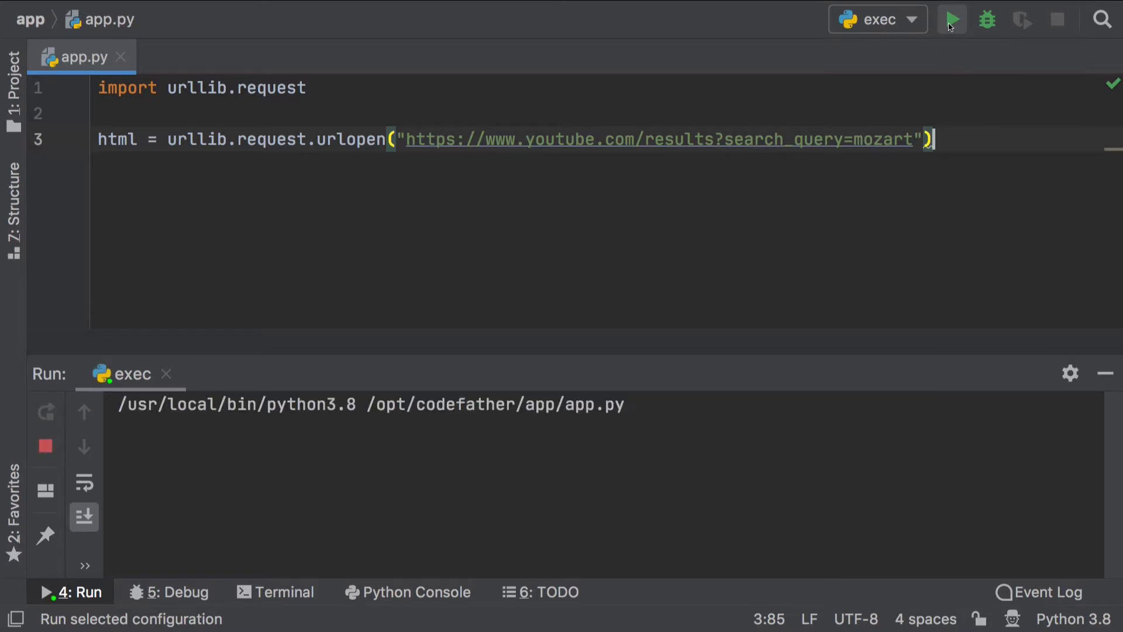
click(953, 20)
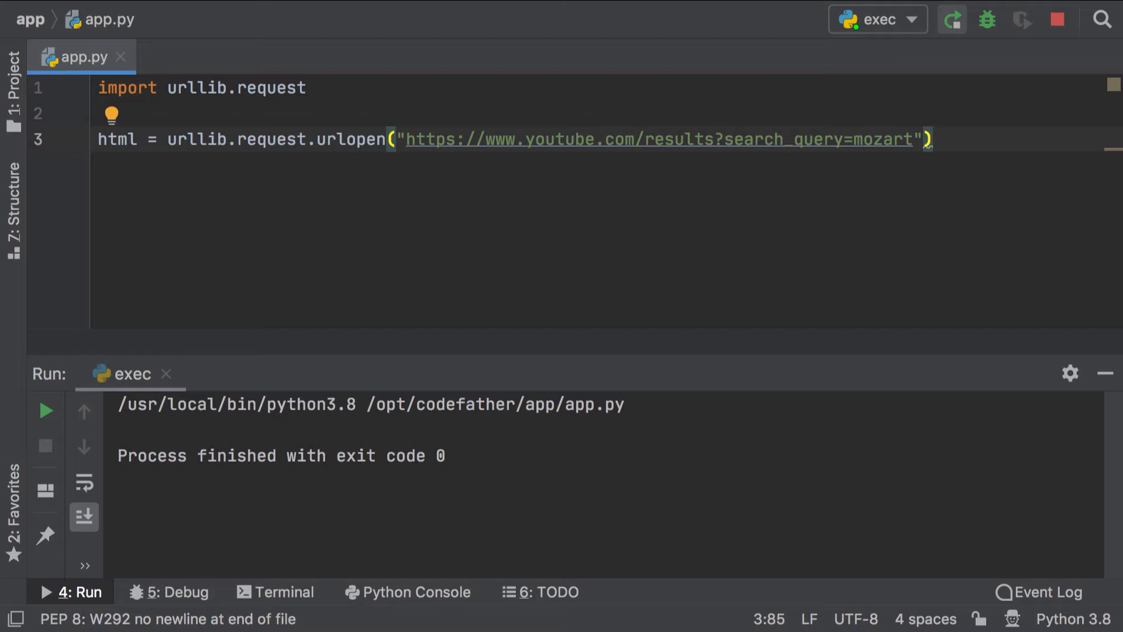
key(Return)
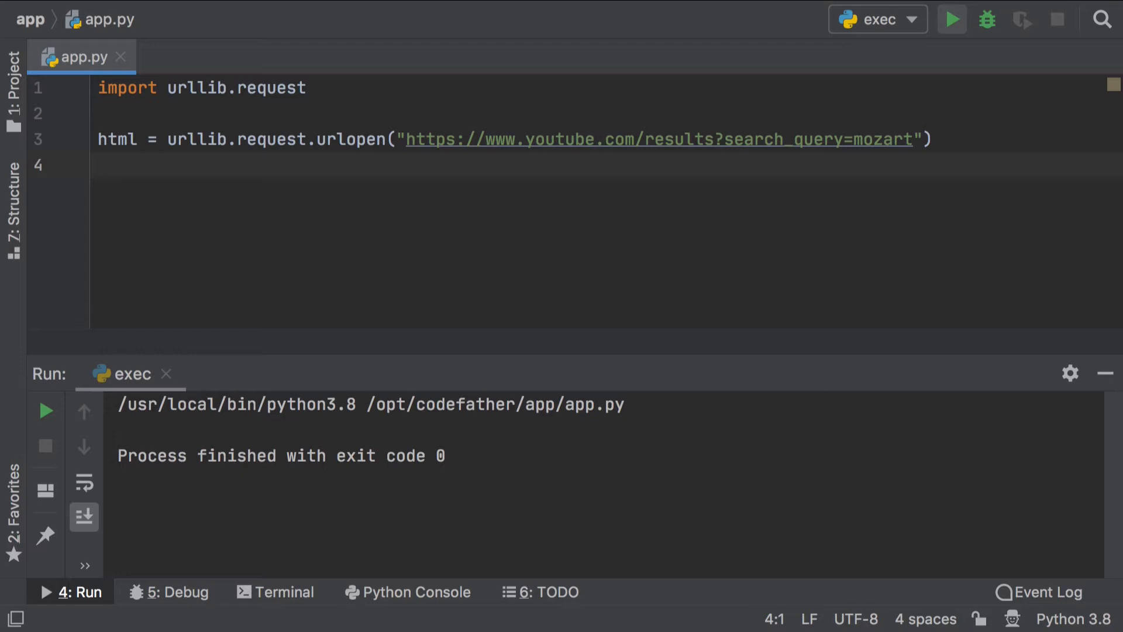
Print html.read() and run the script to see the raw page bytes
text(print())
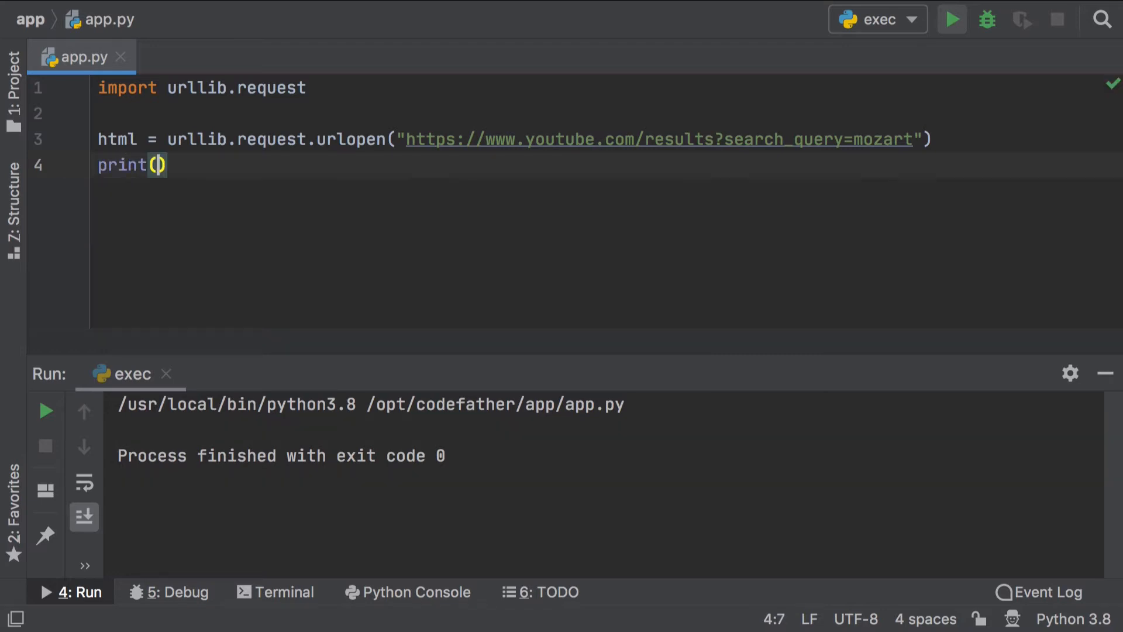
text(html)
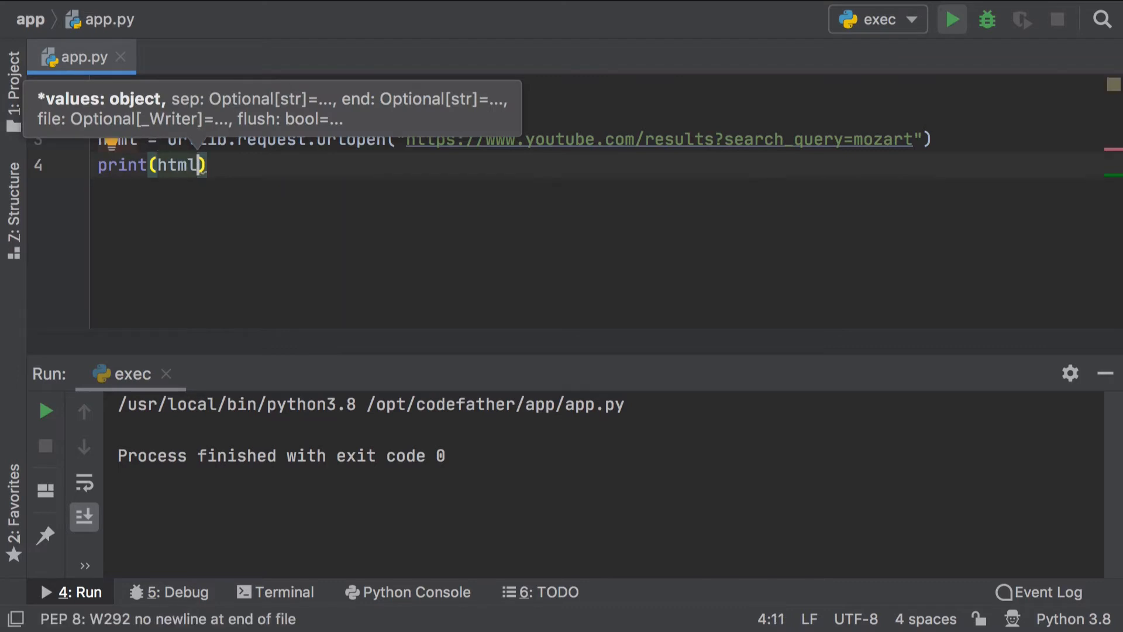
text(.read())
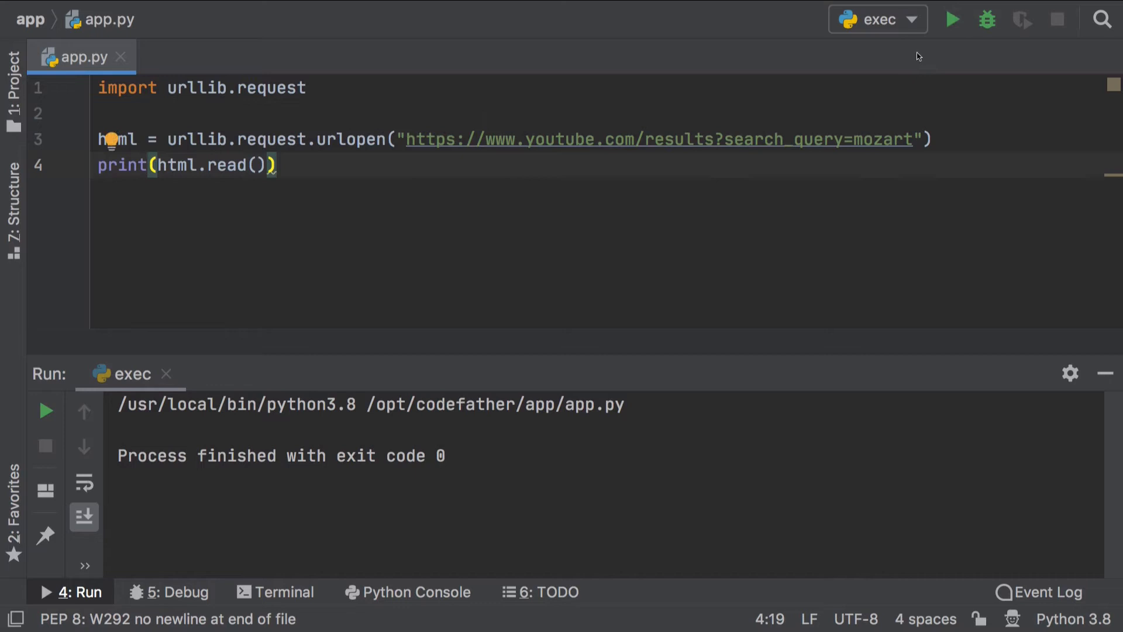
click(952, 20)
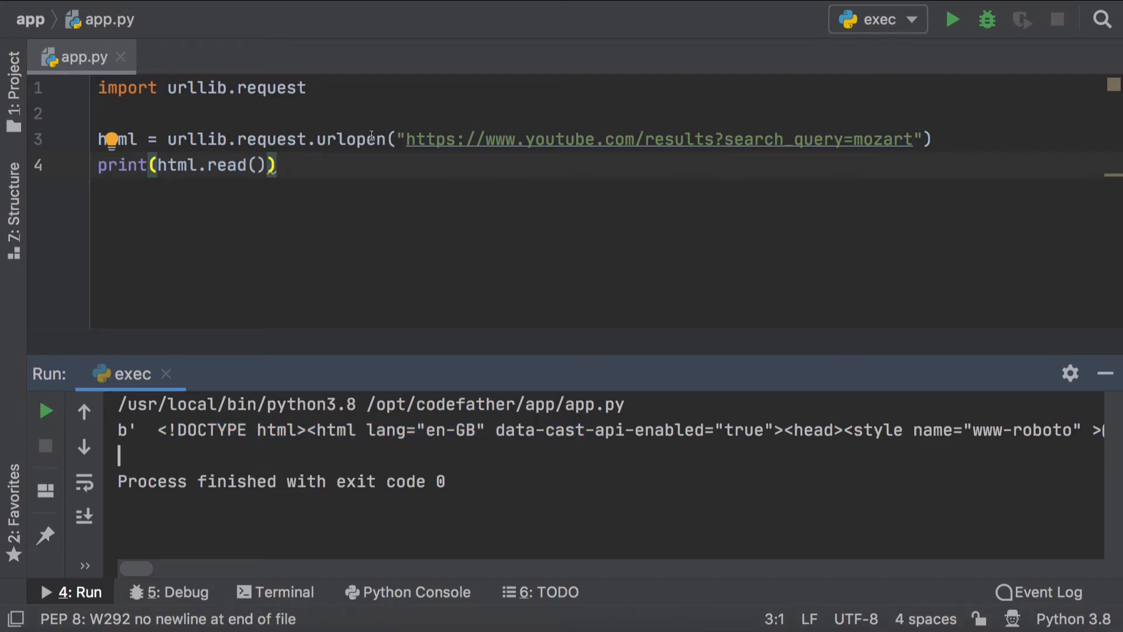
Change it to html.read().decode() and rerun to get readable HTML output
double_click(350, 139)
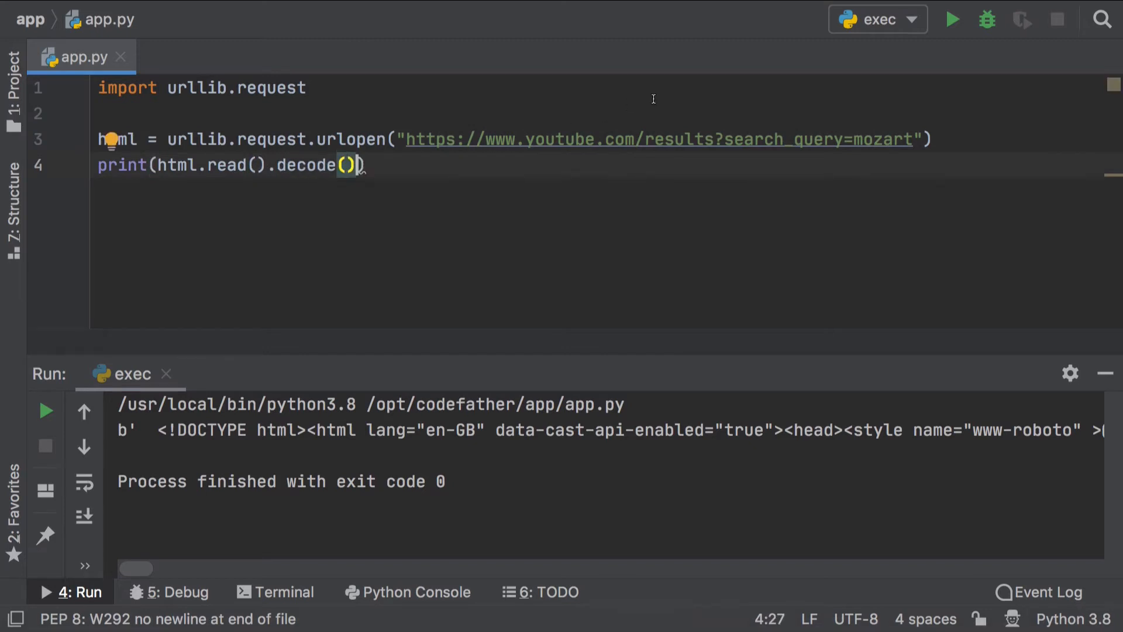
click(952, 20)
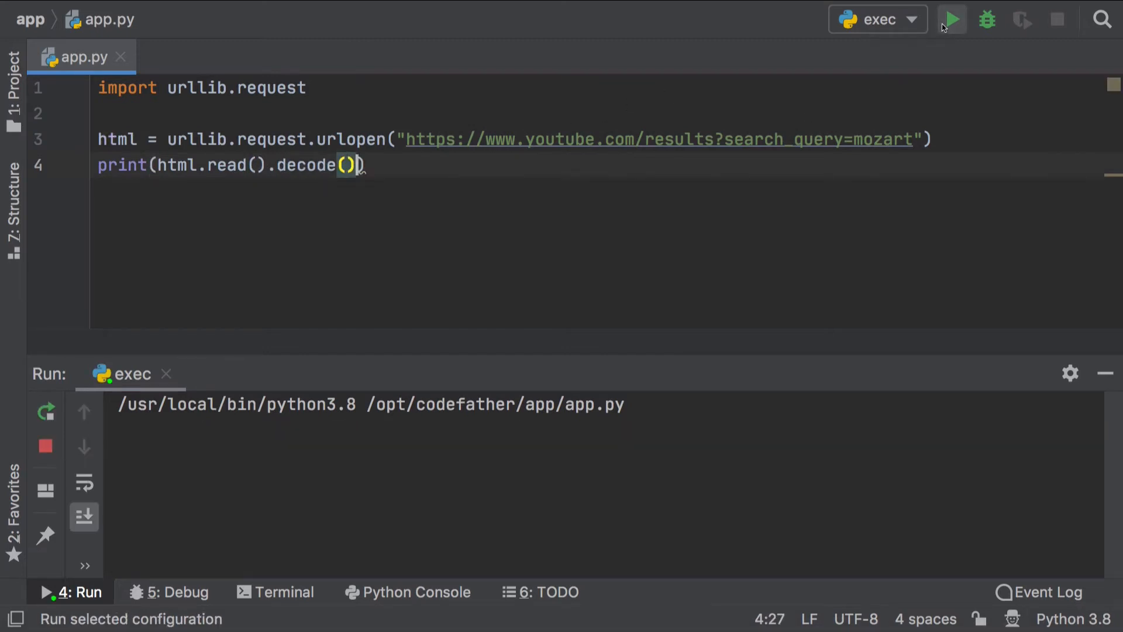
click(952, 20)
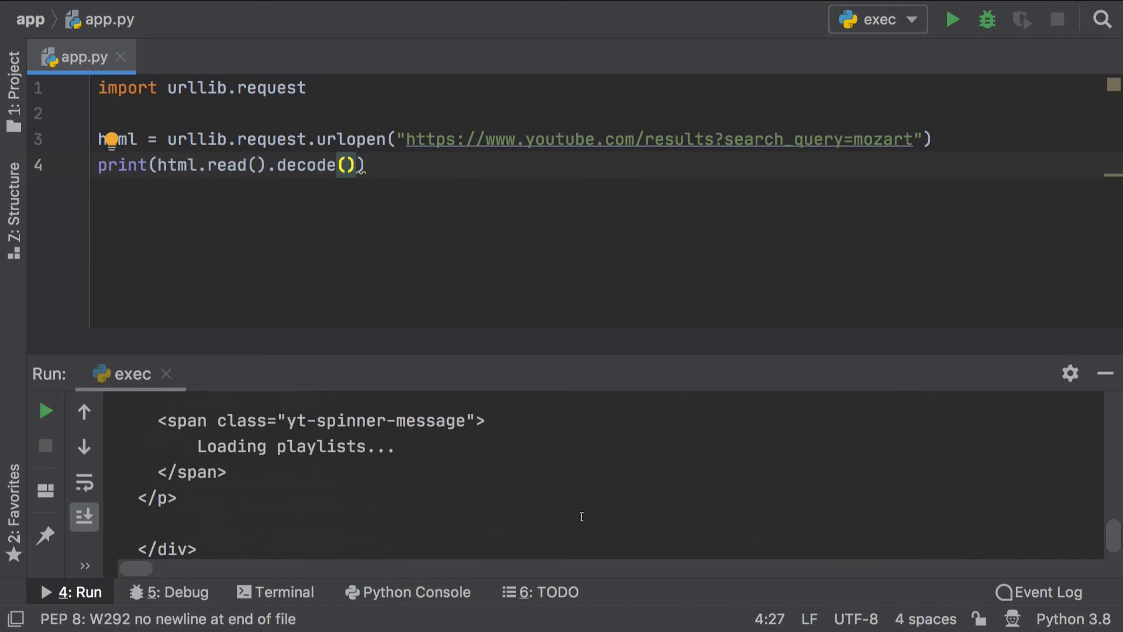
Find watch?v= in the run output, revealing 162 video-link matches
key(ctrl+f)
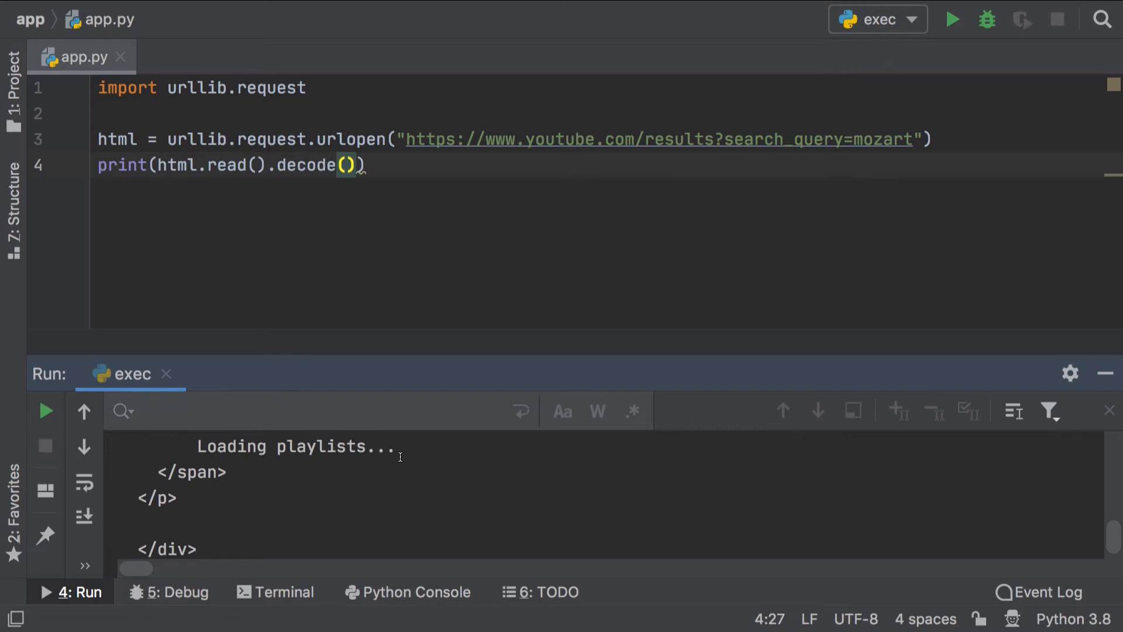
text(watch?v)
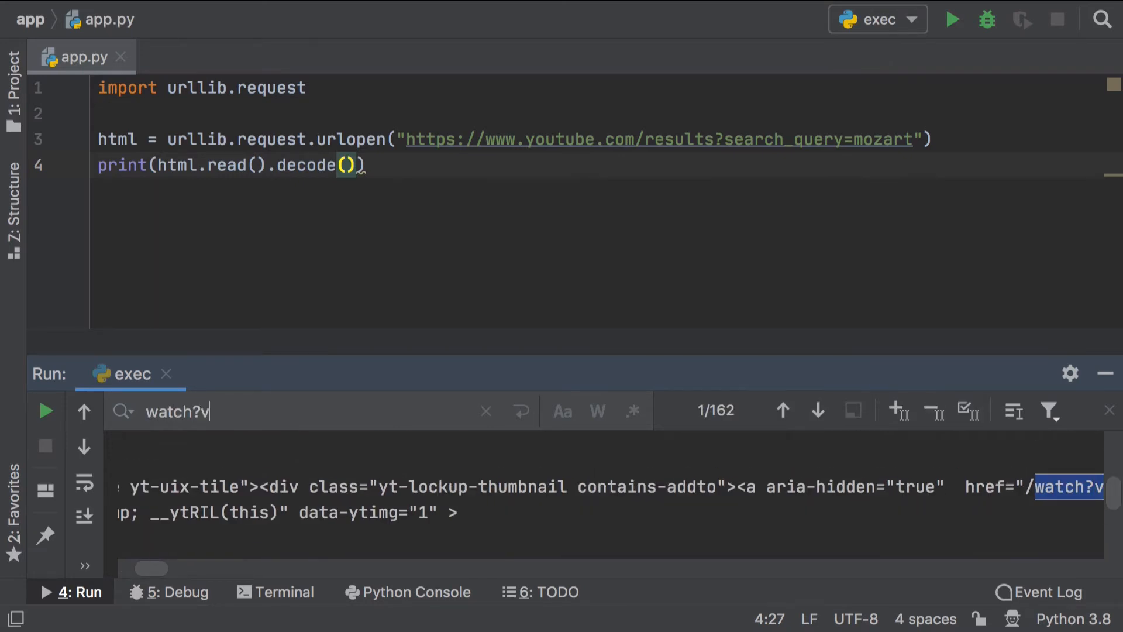
text(=)
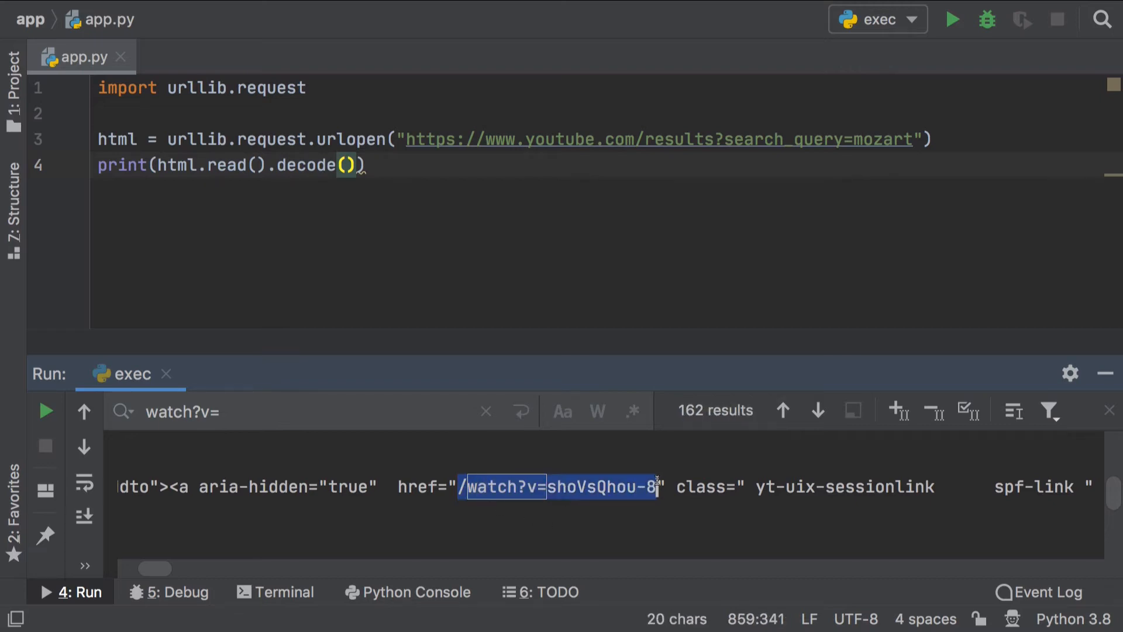
mouse_move(664, 348)
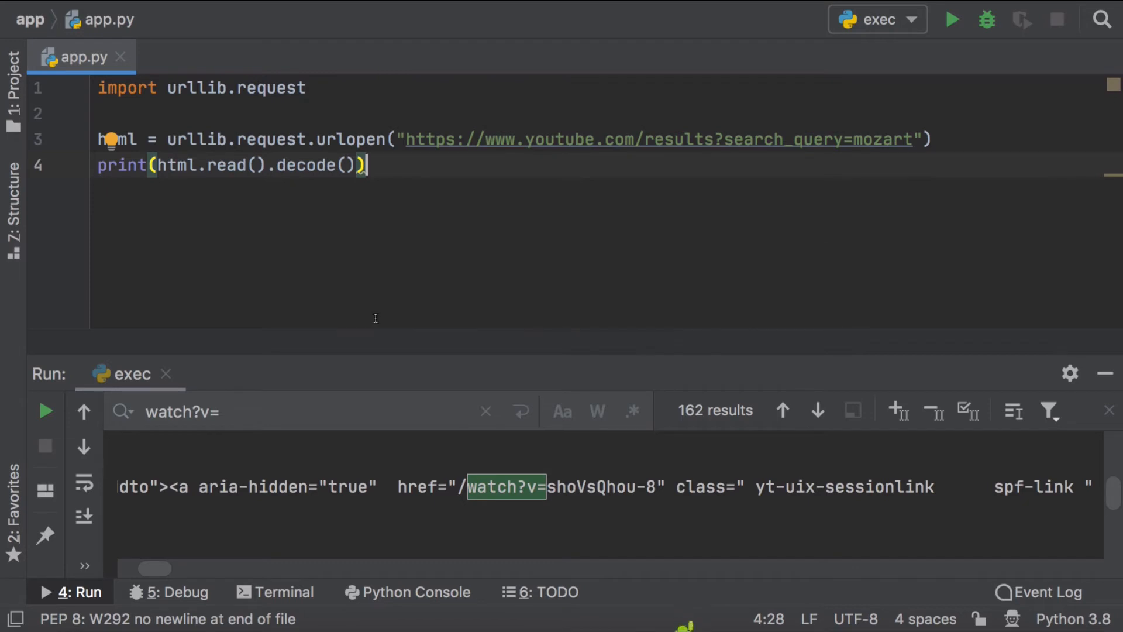
mouse_move(665, 169)
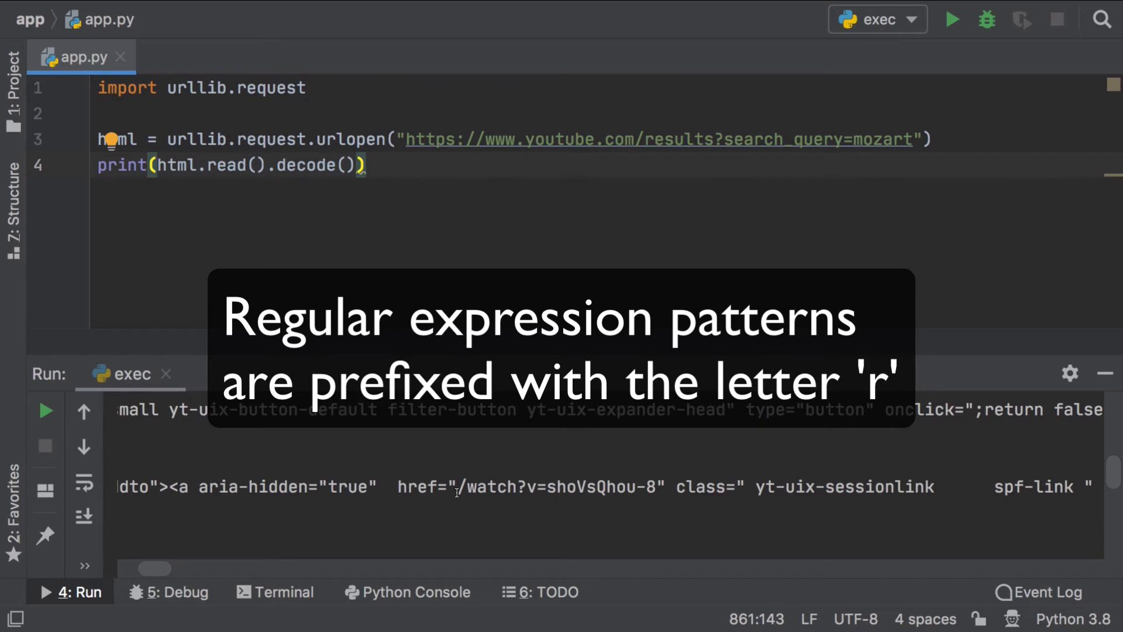
Pick out the video id shoVsQhou-8 following watch?v= in the first link
drag(465, 487, 657, 487)
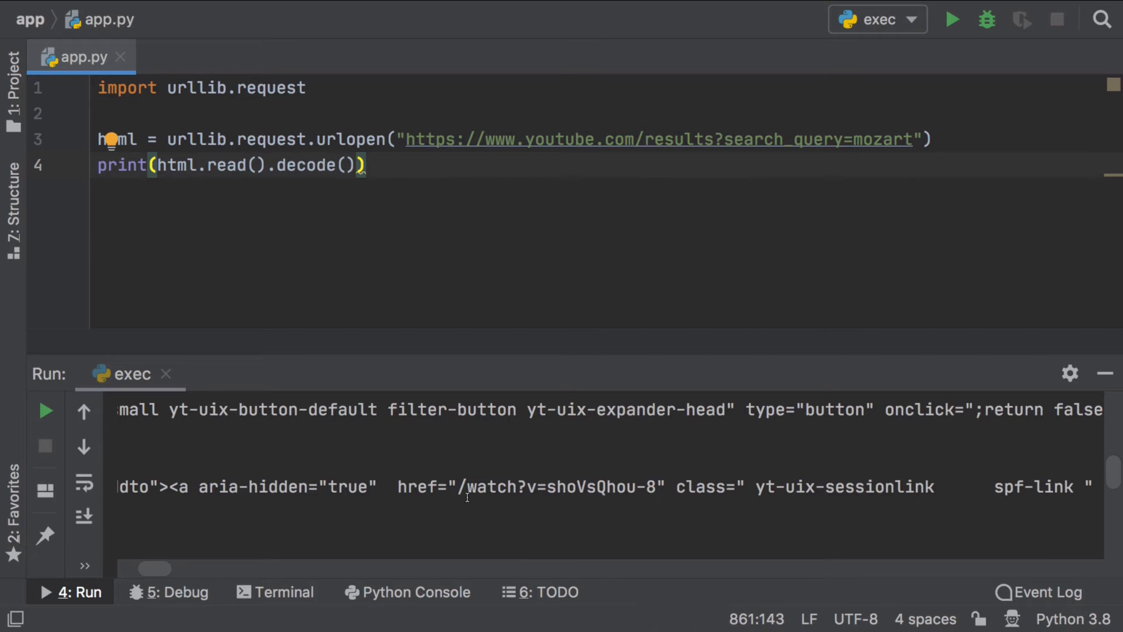
drag(461, 486, 536, 486)
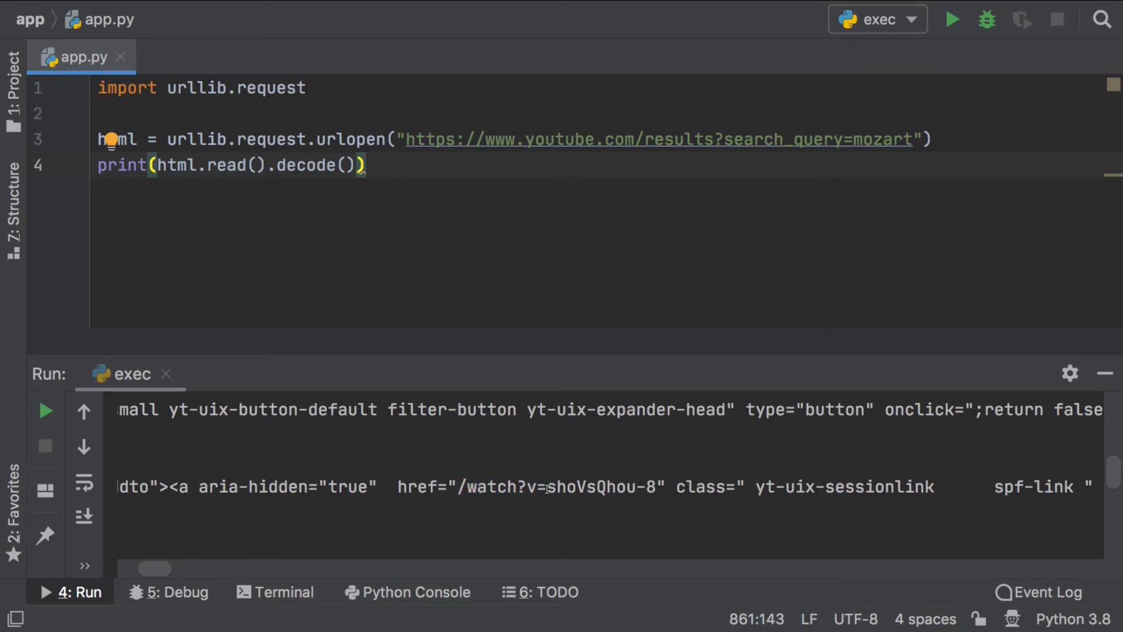
double_click(600, 487)
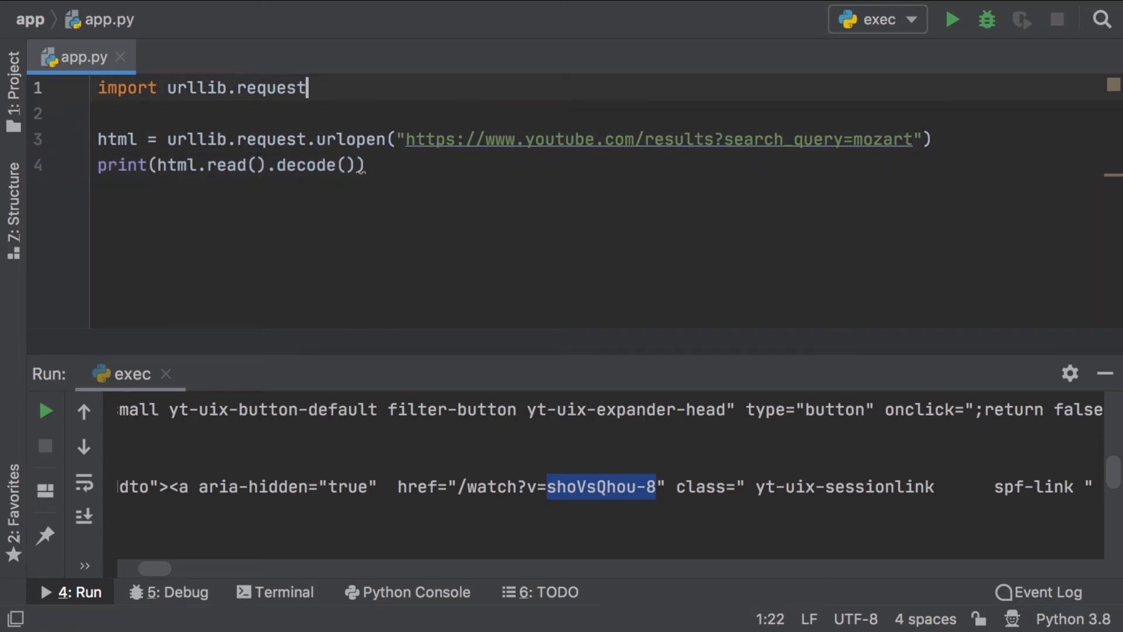
Import re and start a video_ids assignment replacing the print line
key(enter)
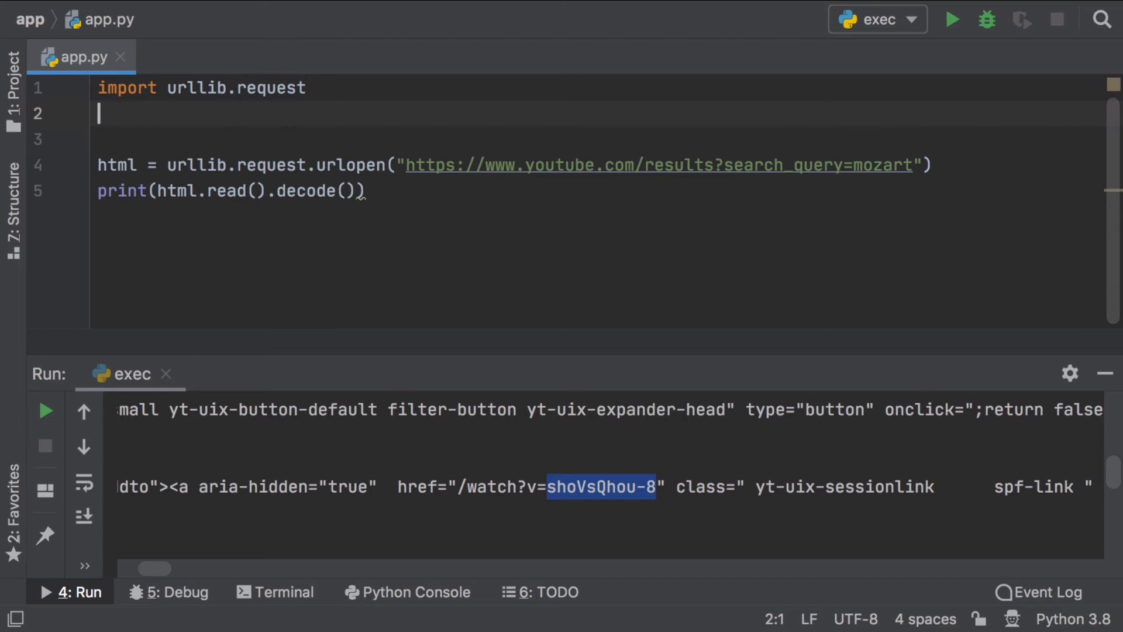
text(import re)
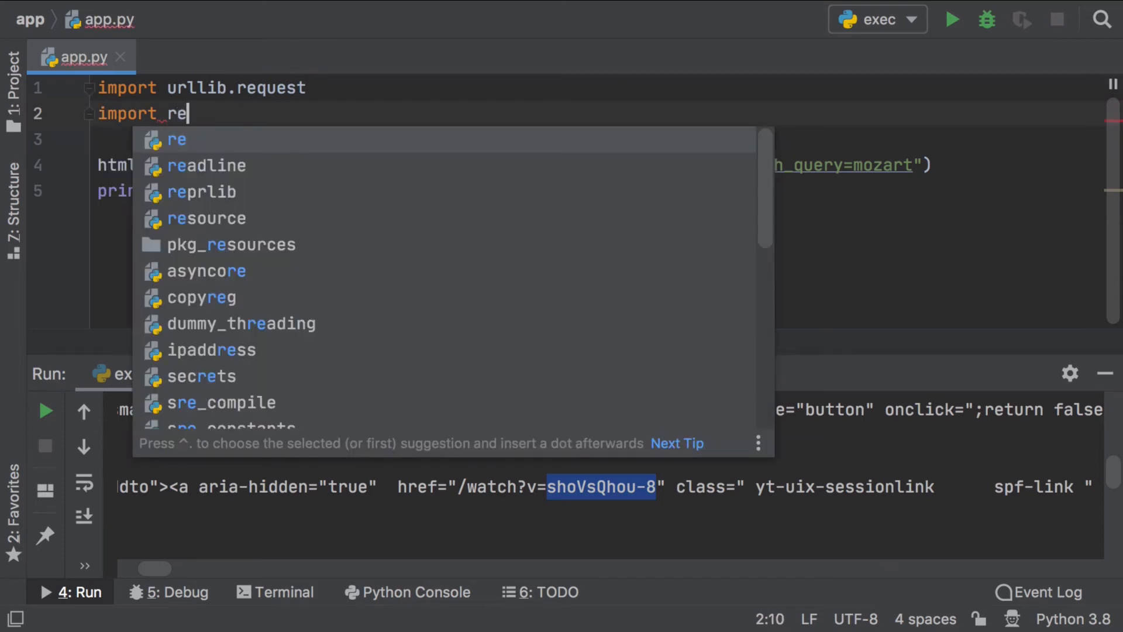
key(Escape)
text(video_)
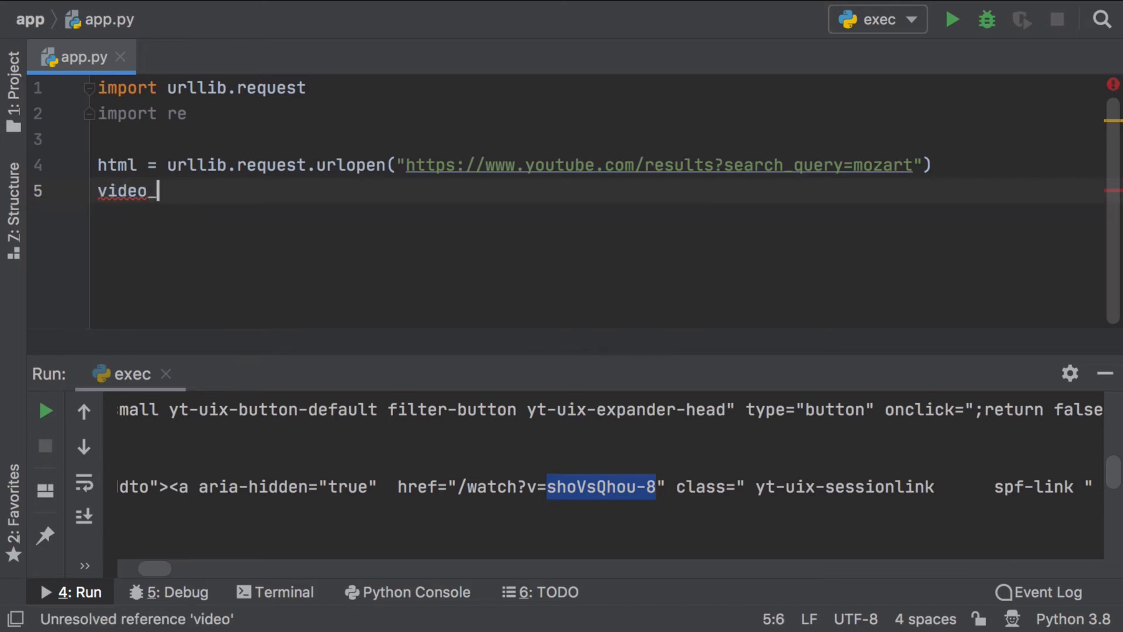
text(ids = re.findall()
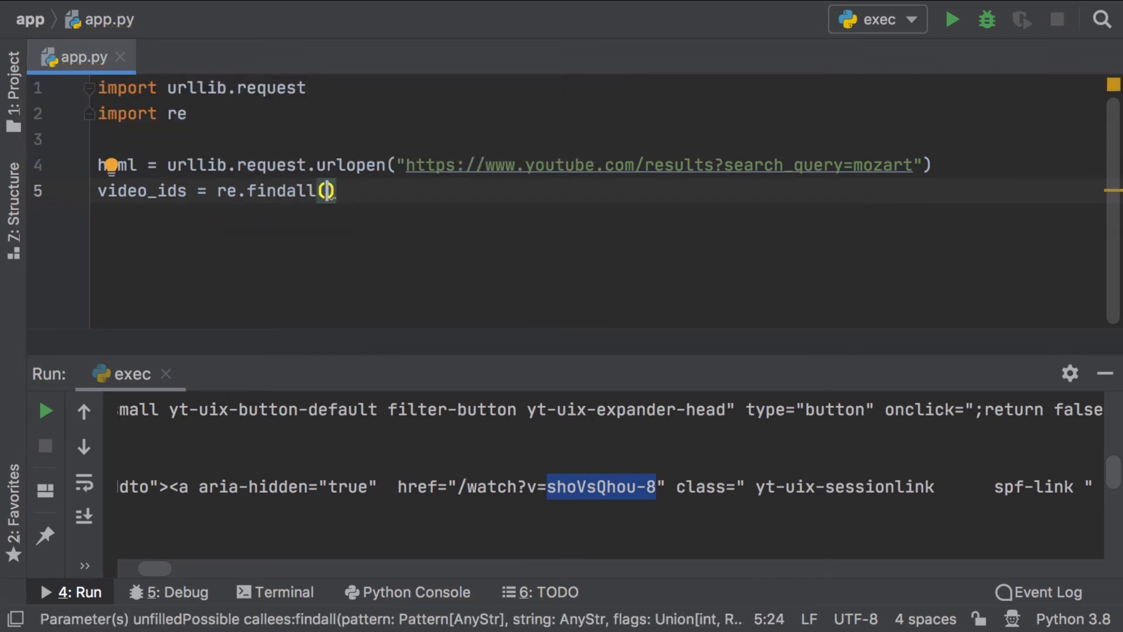
Set video_ids = re.findall(r"watch\?v=(\S{11})", html.read().decode())
text(r"watch)
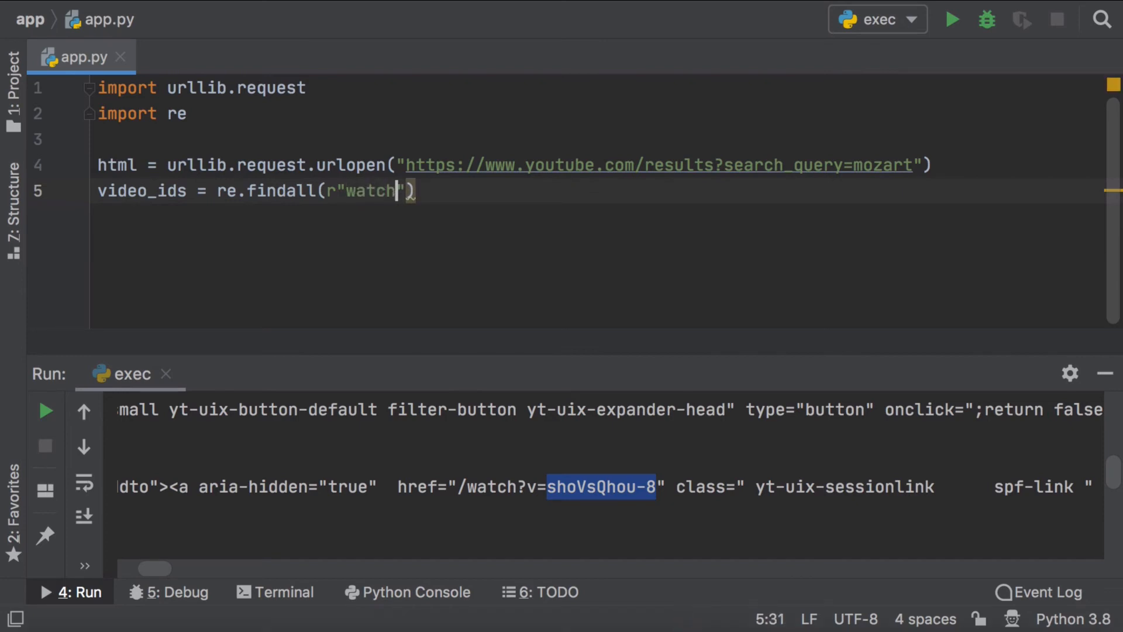
text(\?)
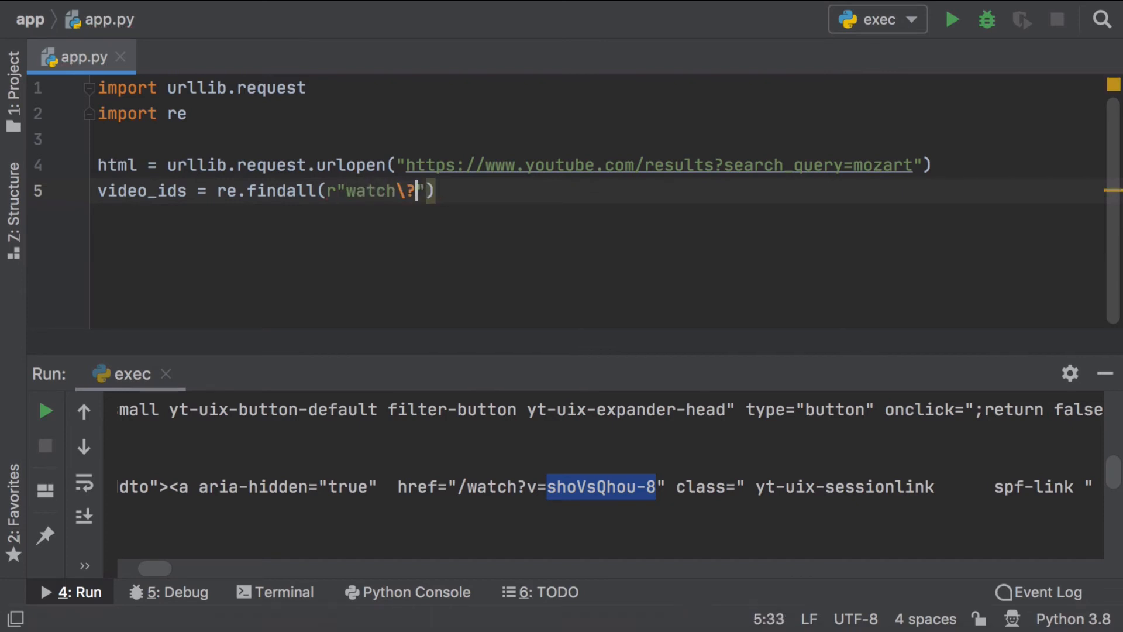
text(v)
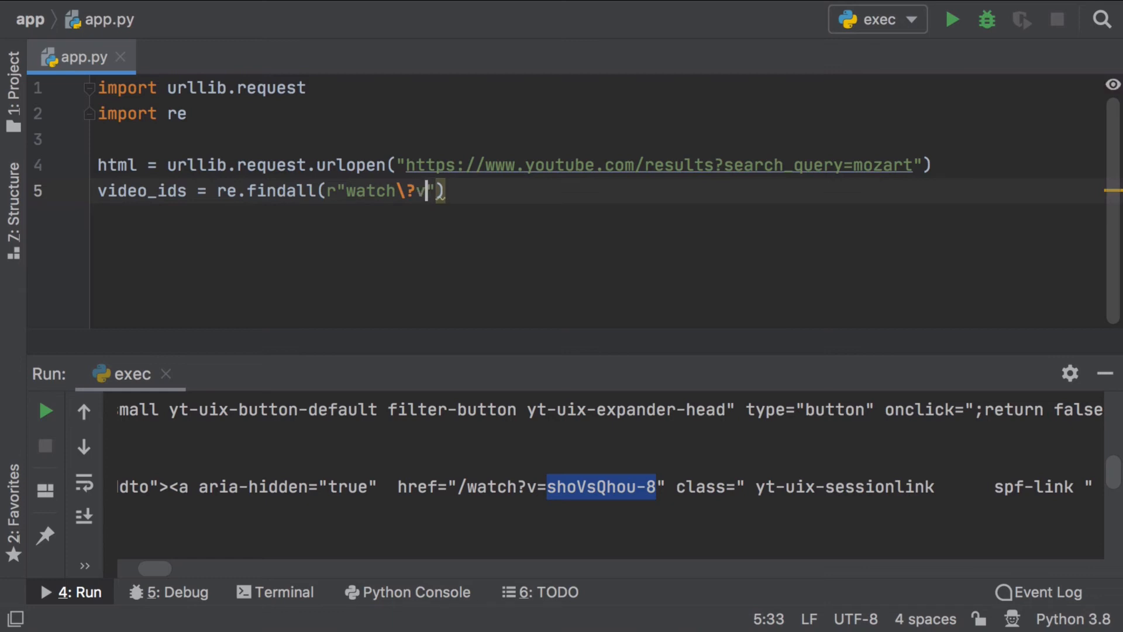
text(=)
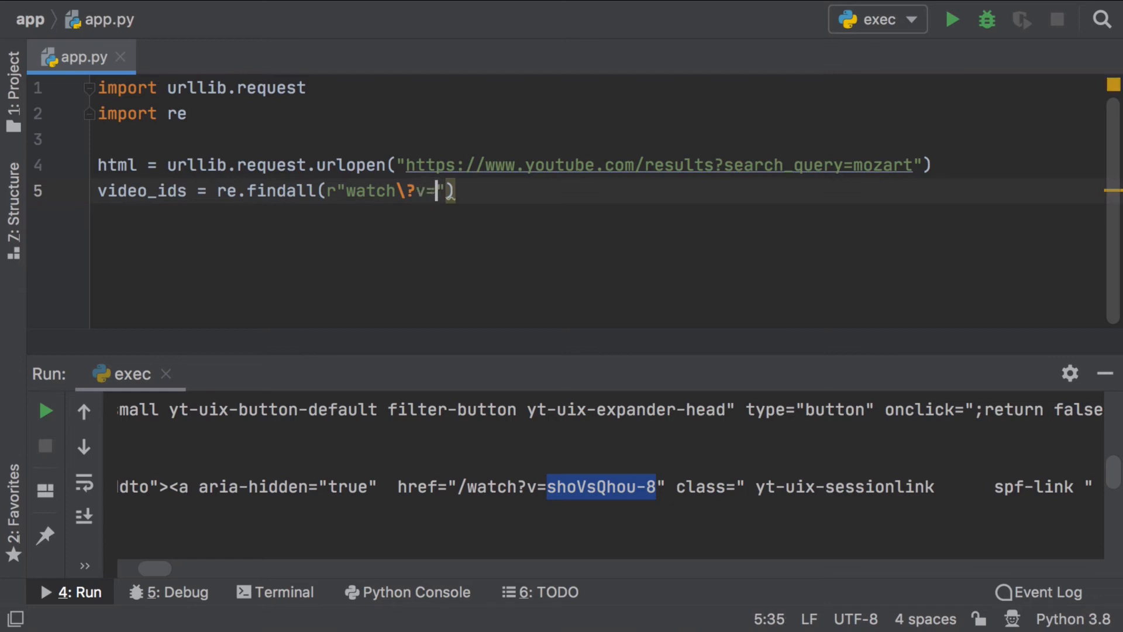
text(())
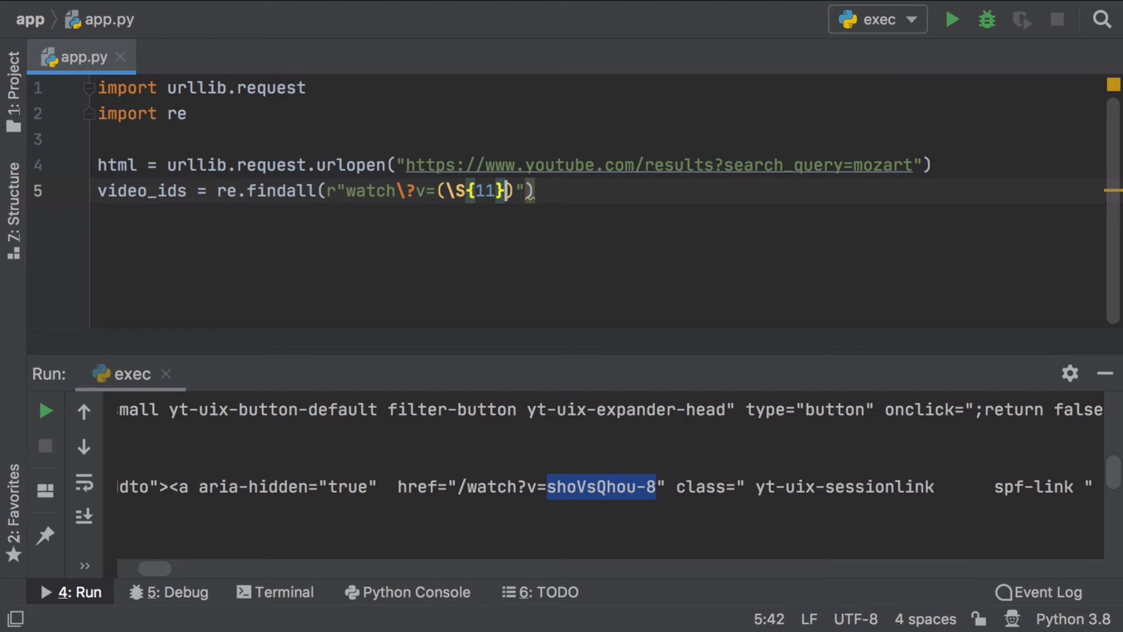
key(Backspace)
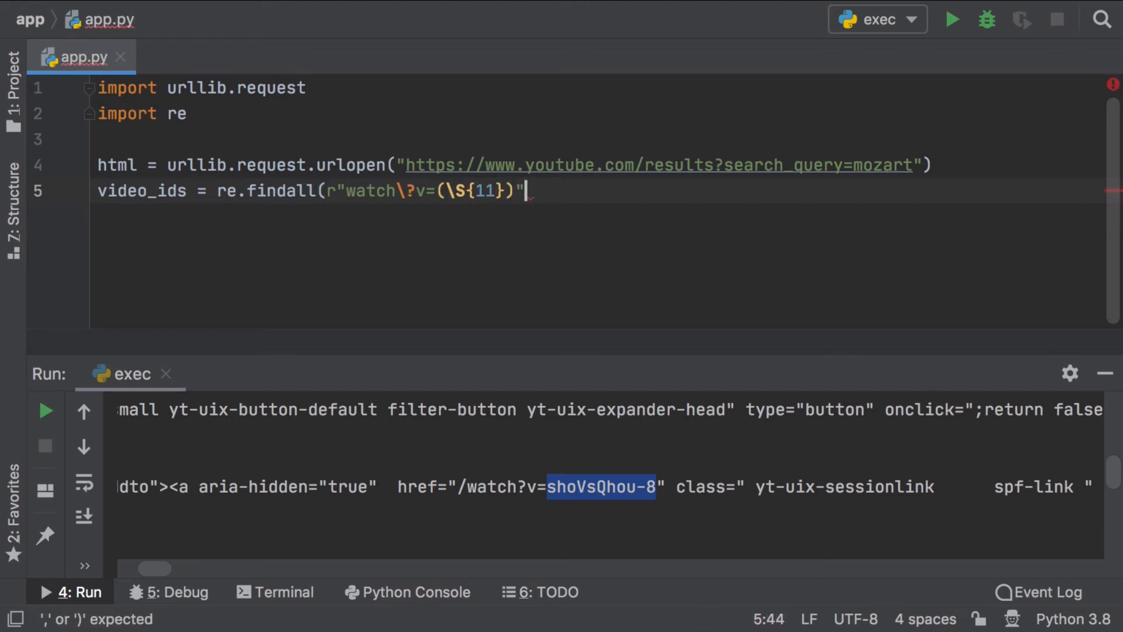
text(,)
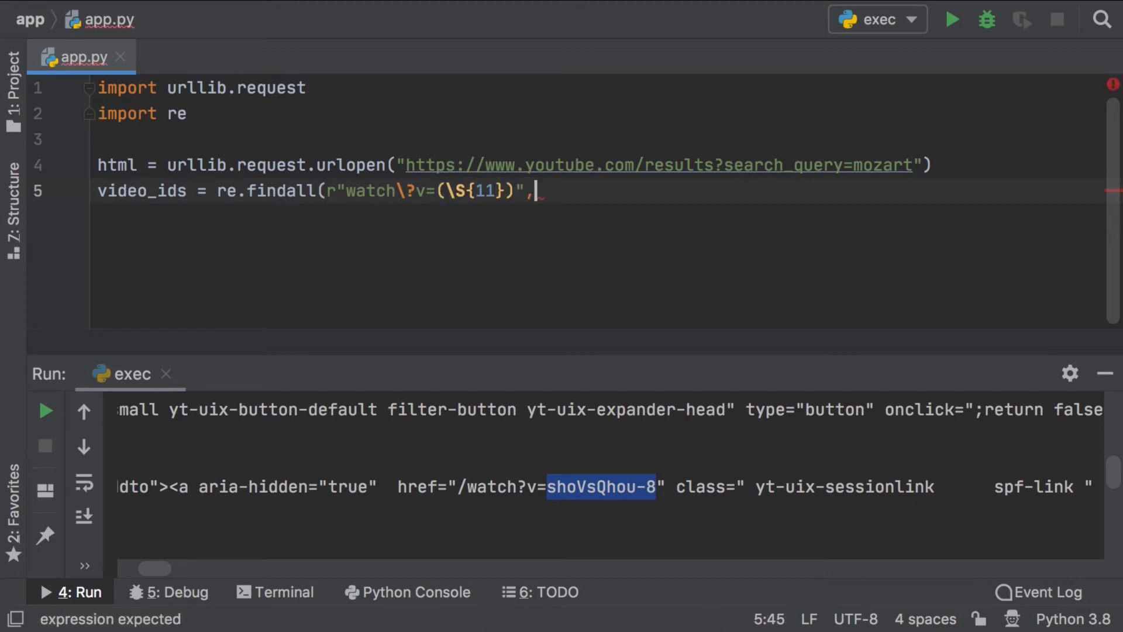
text(html.read)
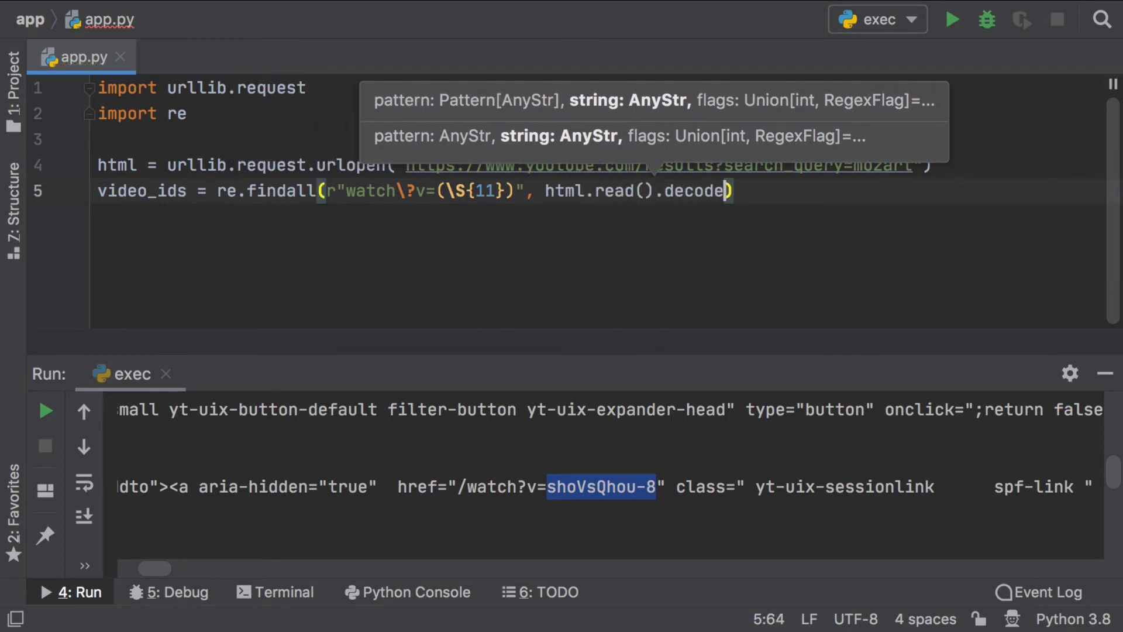
text(())
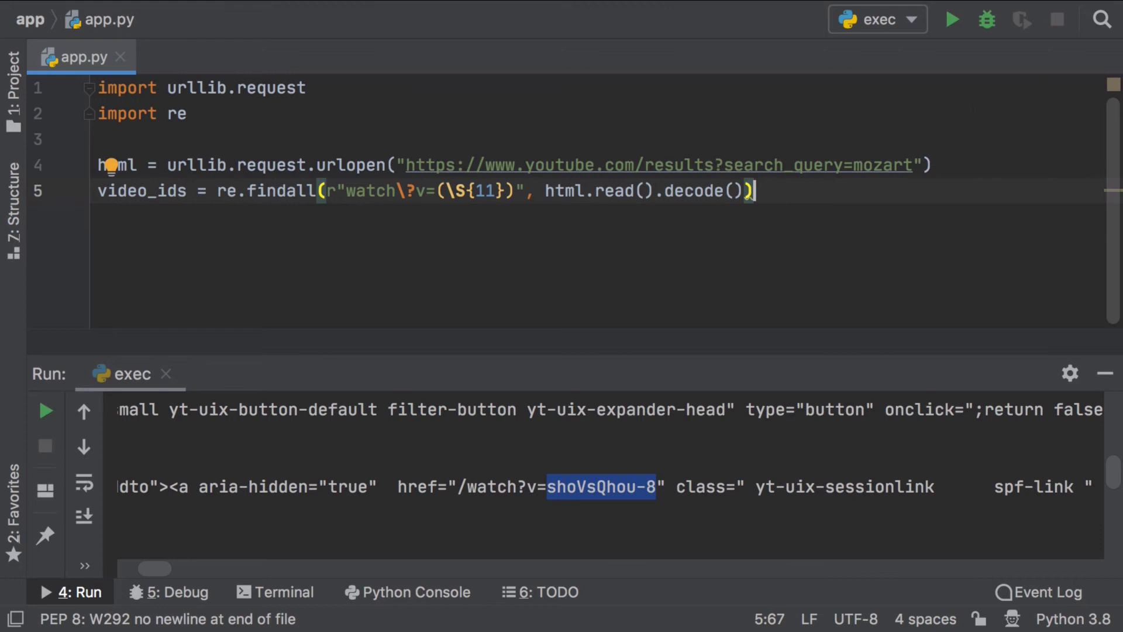
key(enter)
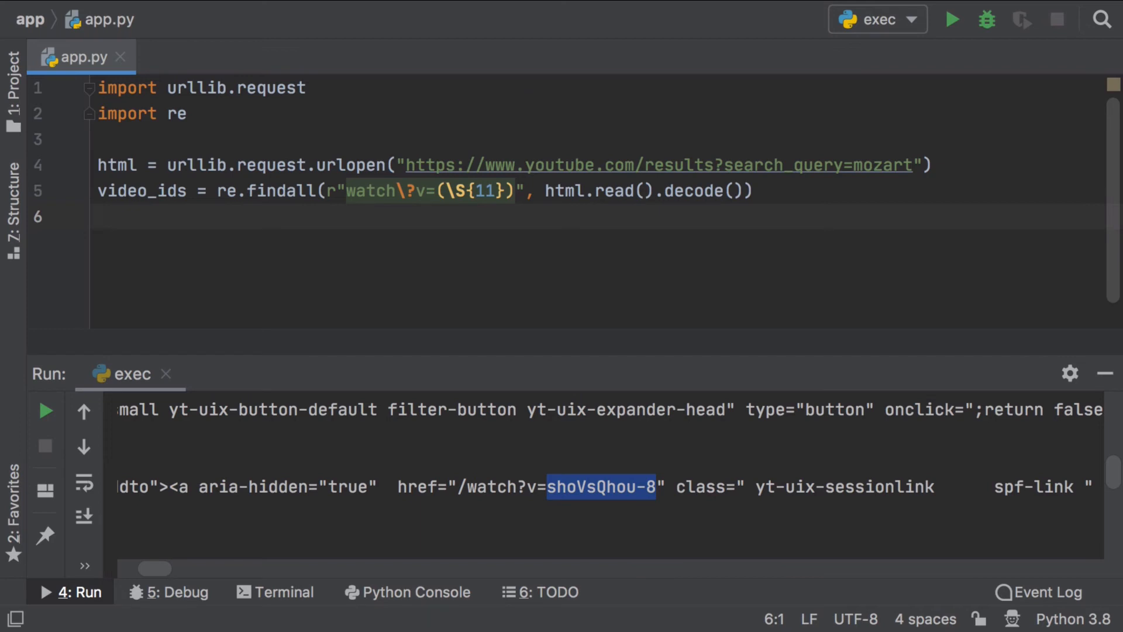
Print video_ids and run to list the extracted ids like 'shoVsQhou-8'
text(print(video_ids)
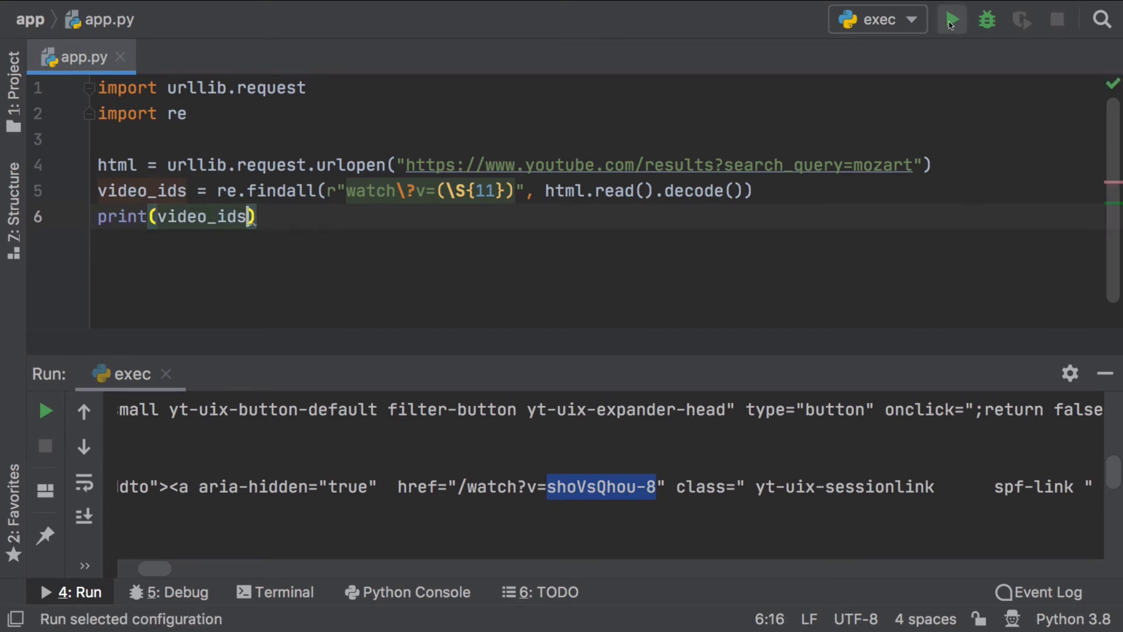
click(952, 20)
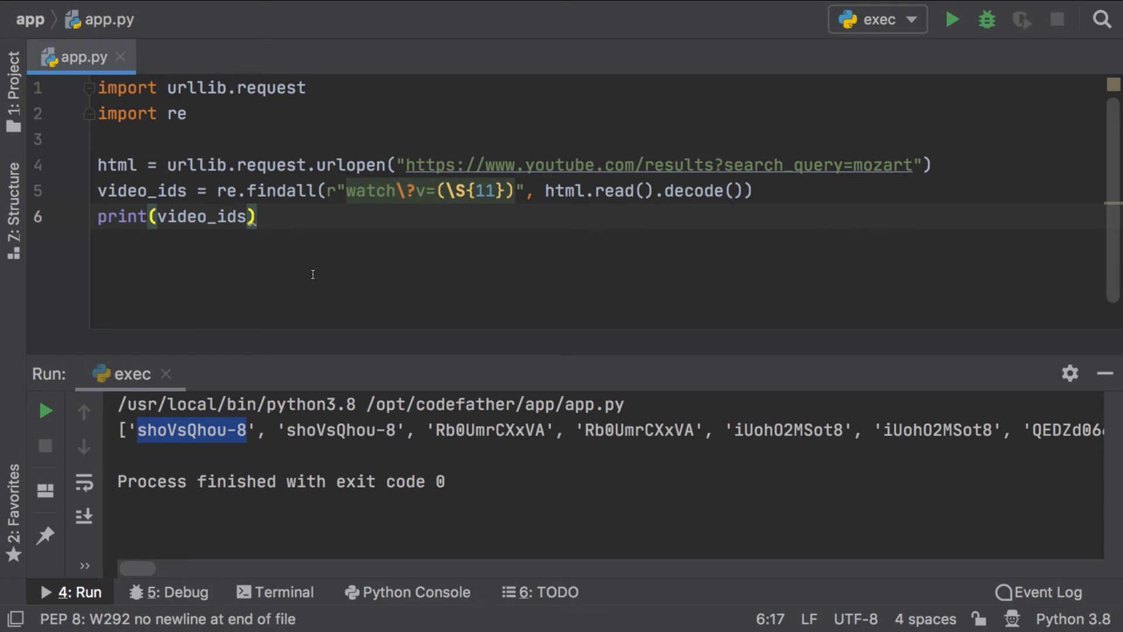
key(BackSpace)
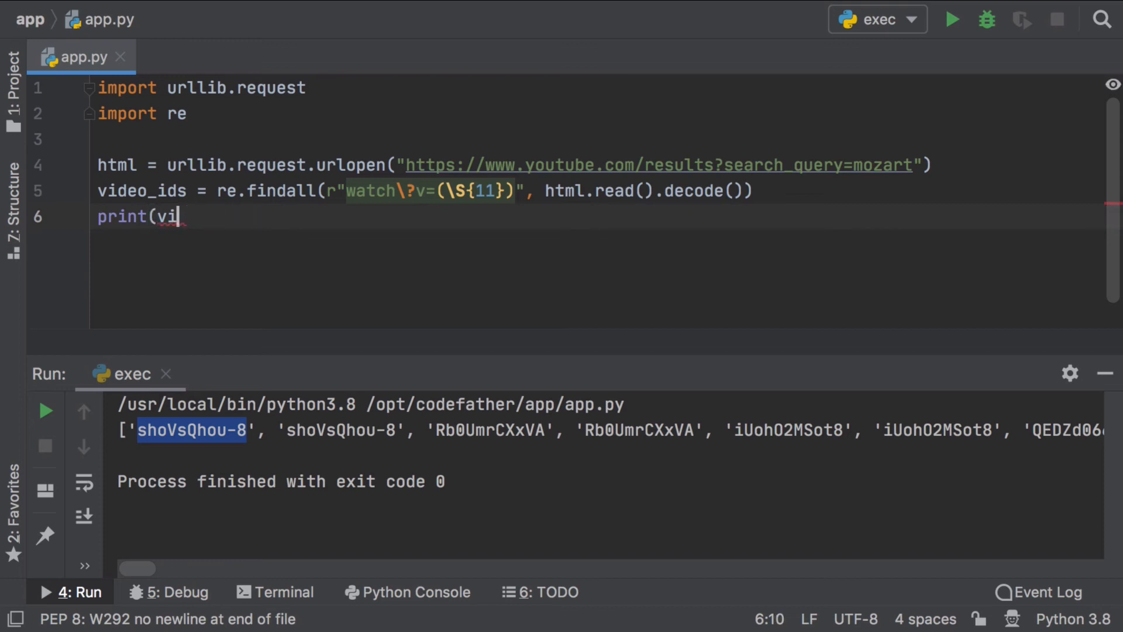
key(Backspace)
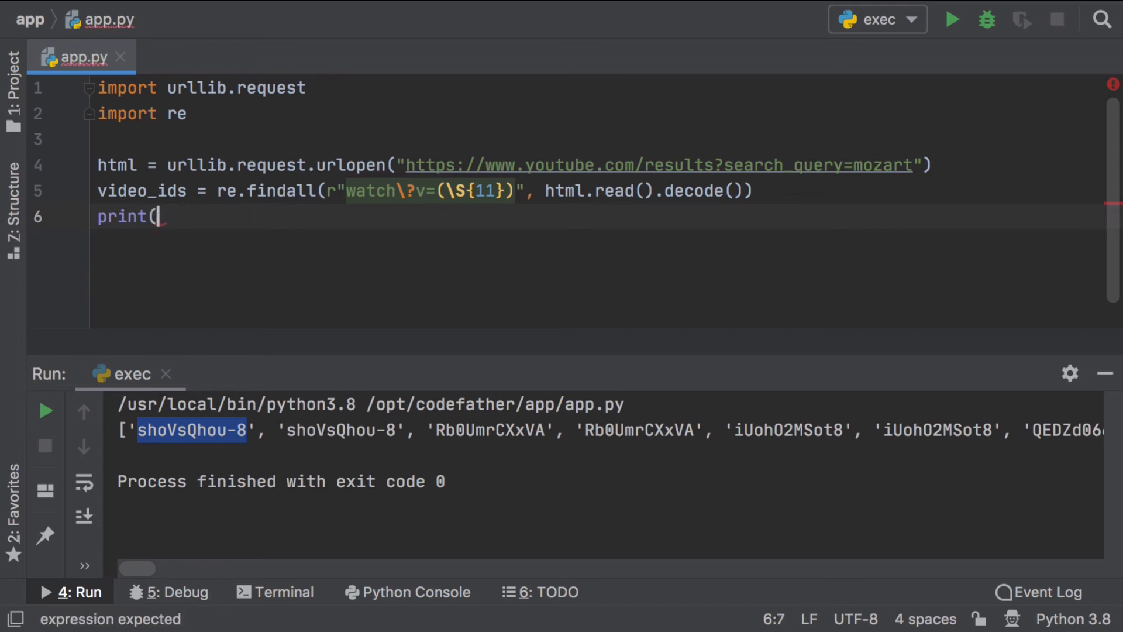
text("https:)
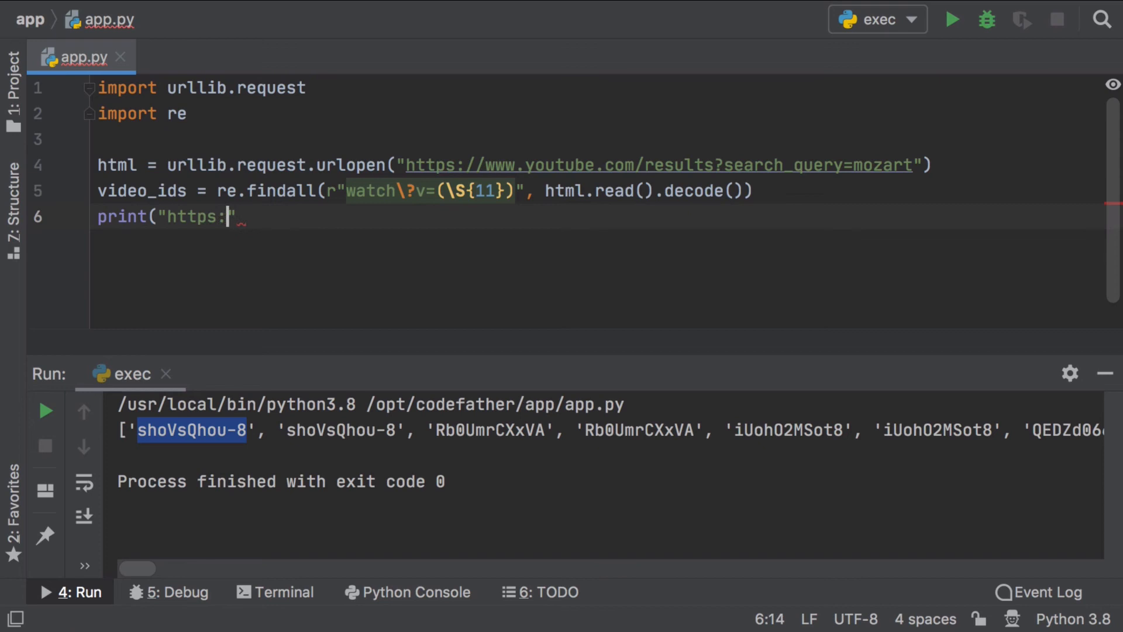
text(//www.you)
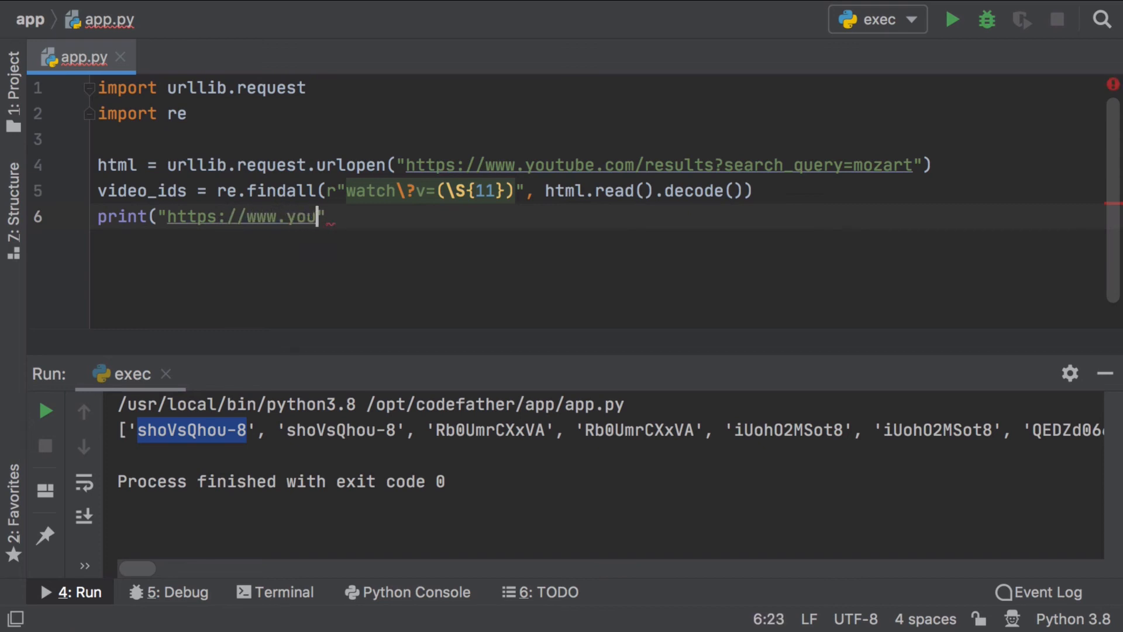
text(tube.com)
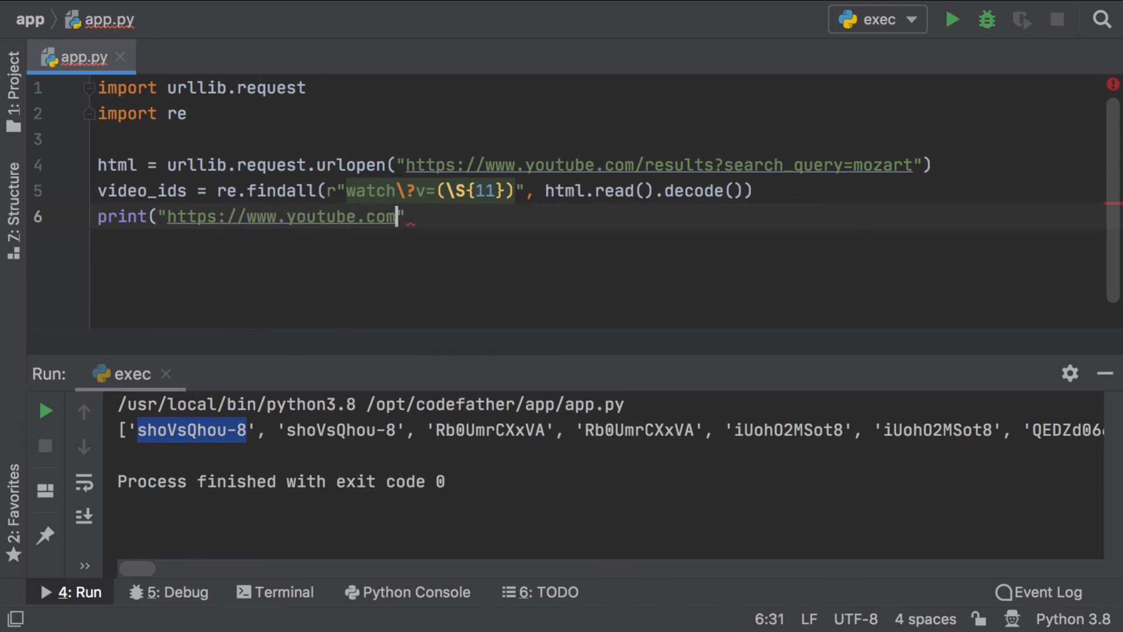
text(/watch)
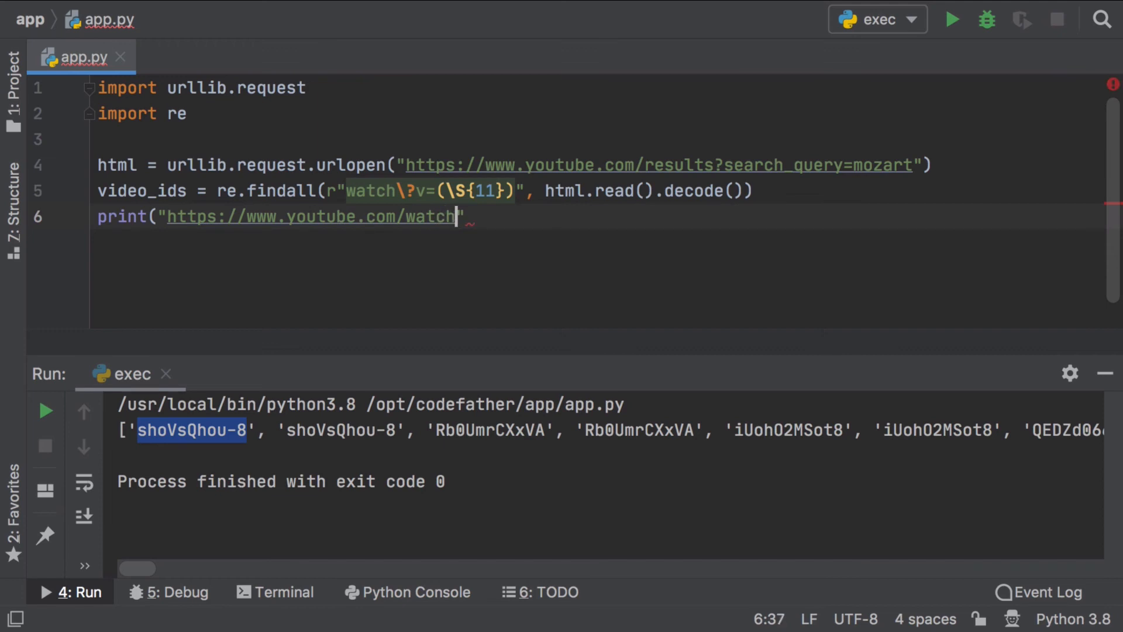
text(?v=)
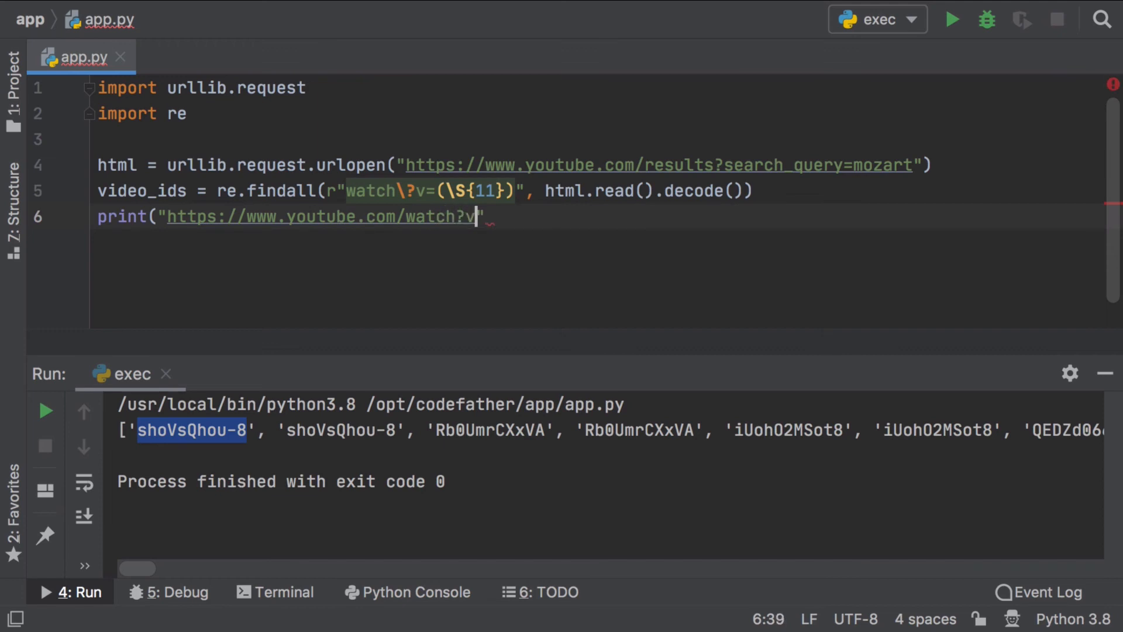
text(=)
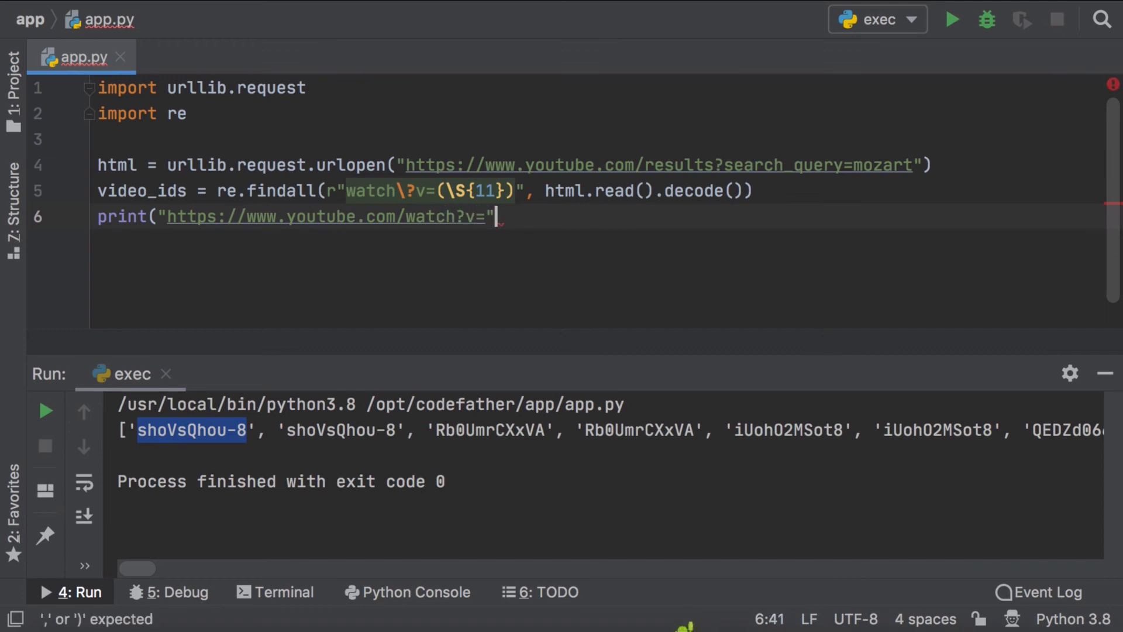
text(+ video_ids[0]))
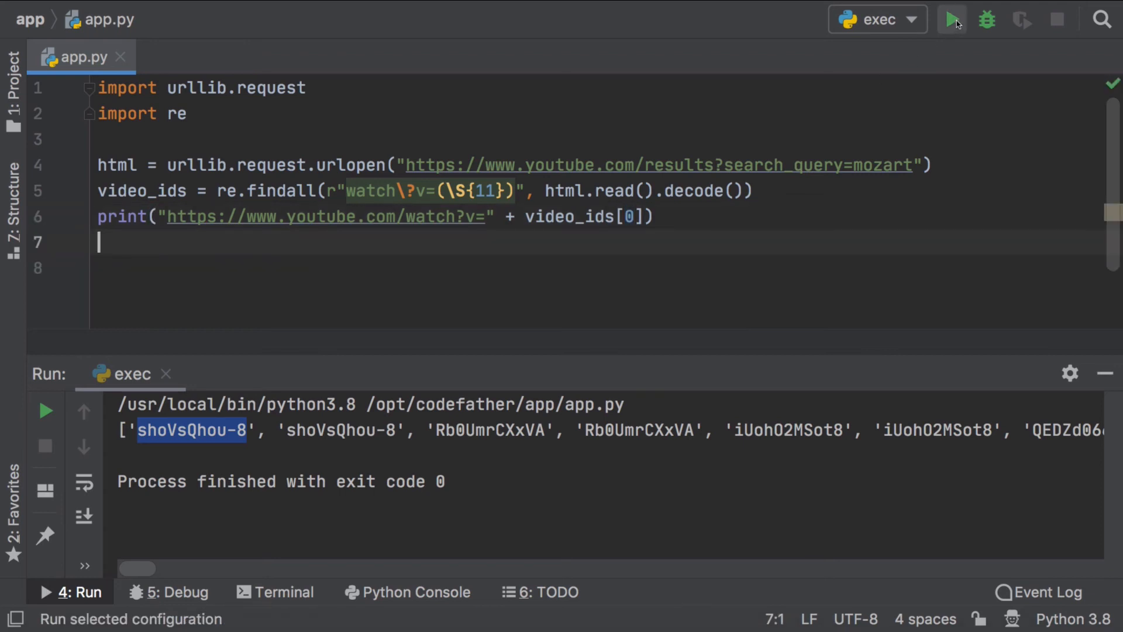
click(951, 19)
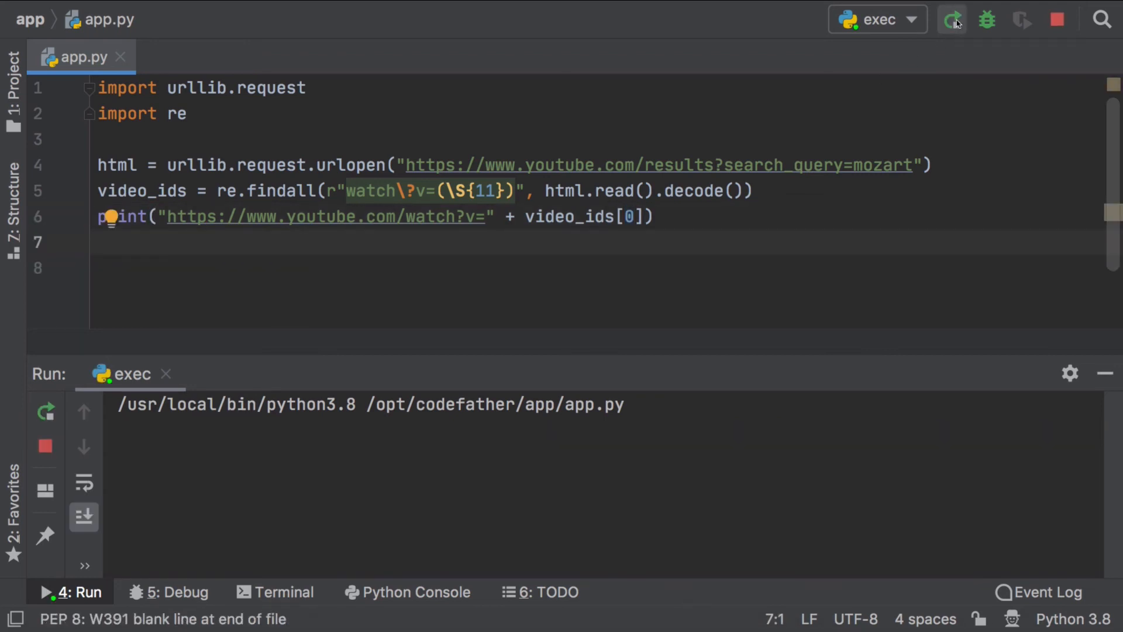
click(952, 20)
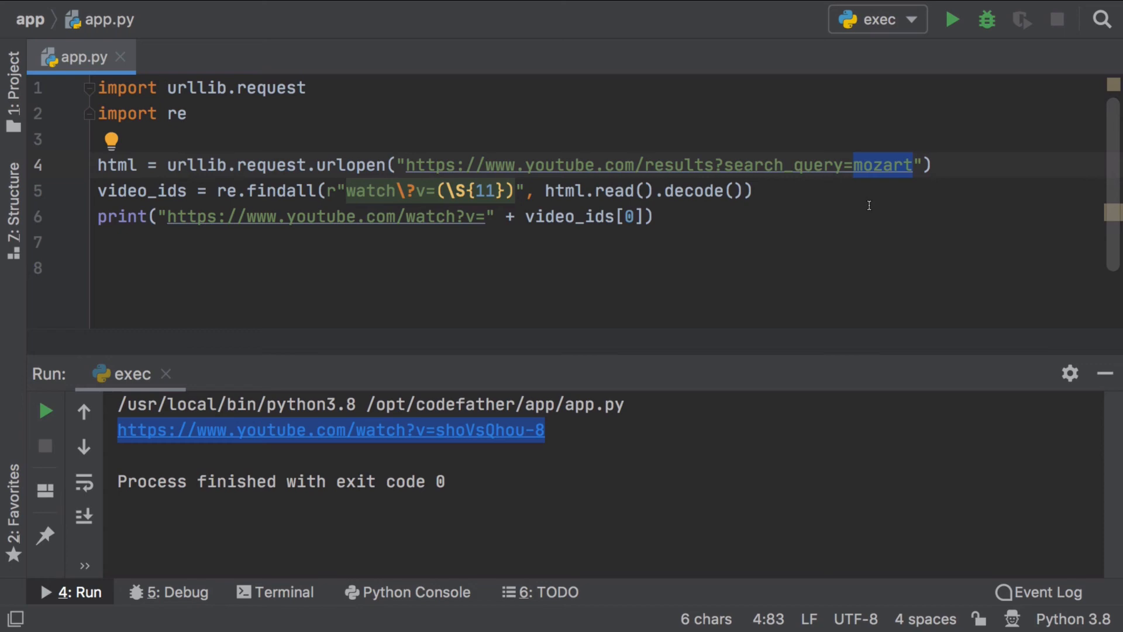
right_click(330, 429)
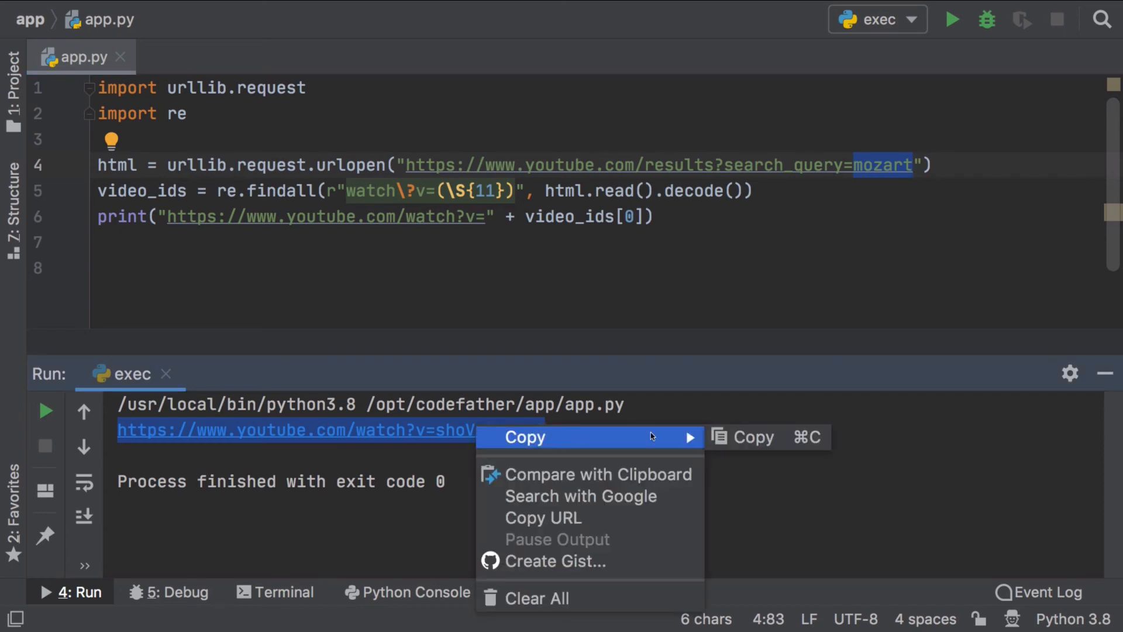
click(524, 437)
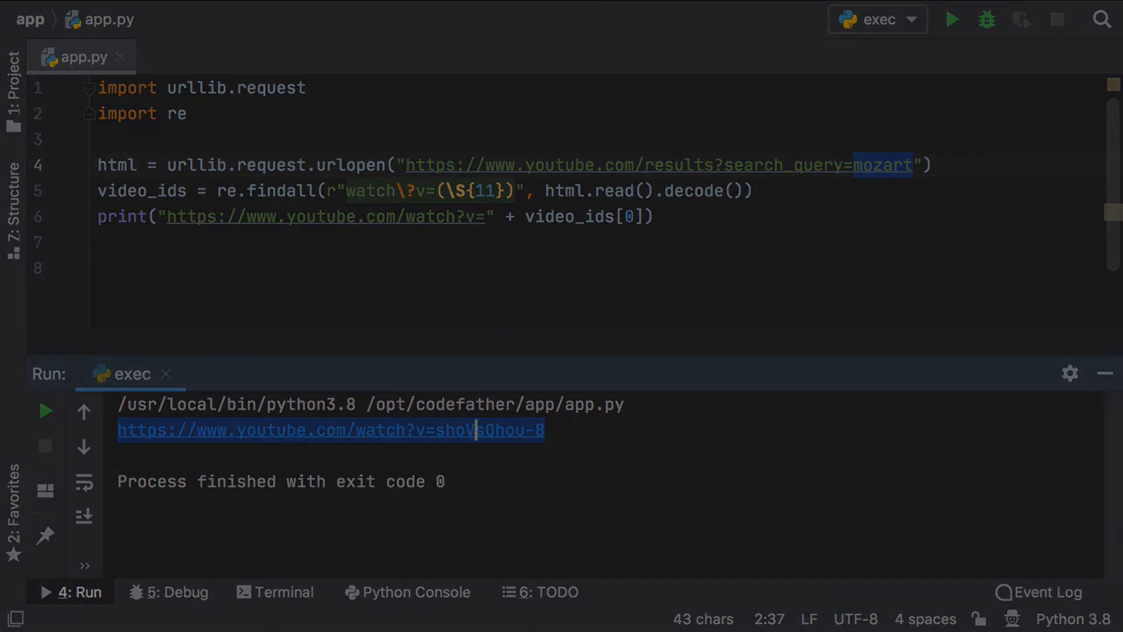
click(330, 429)
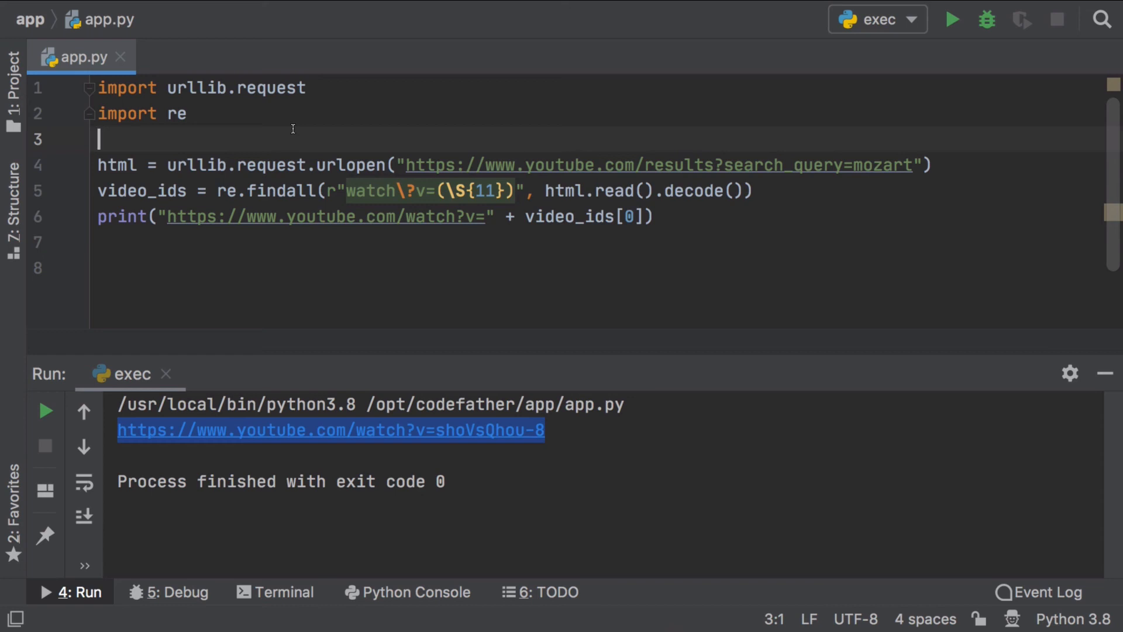
Define search_keyword = "mozart", concatenate it into the urlopen search URL, and run the script
key(enter)
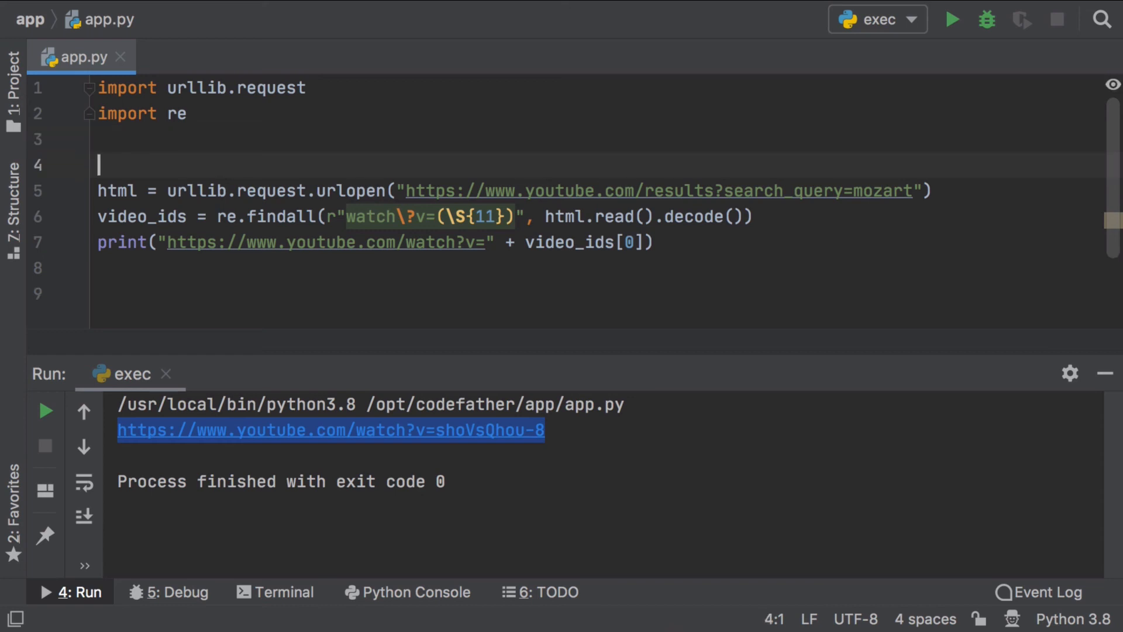
text(search_)
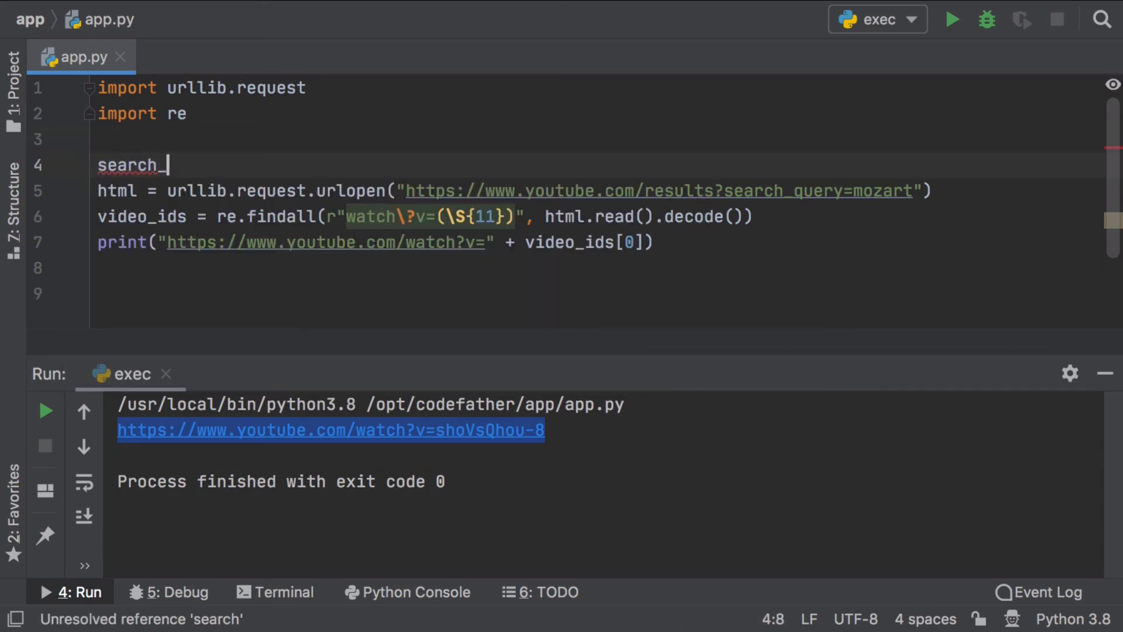
text(keyword =)
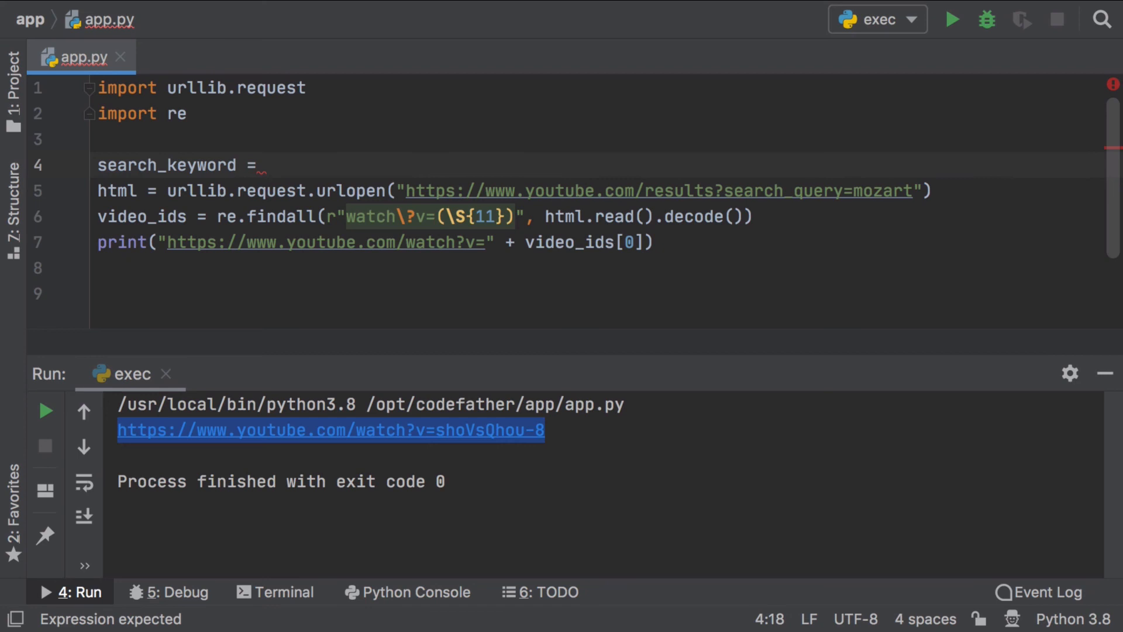
text("mozart")
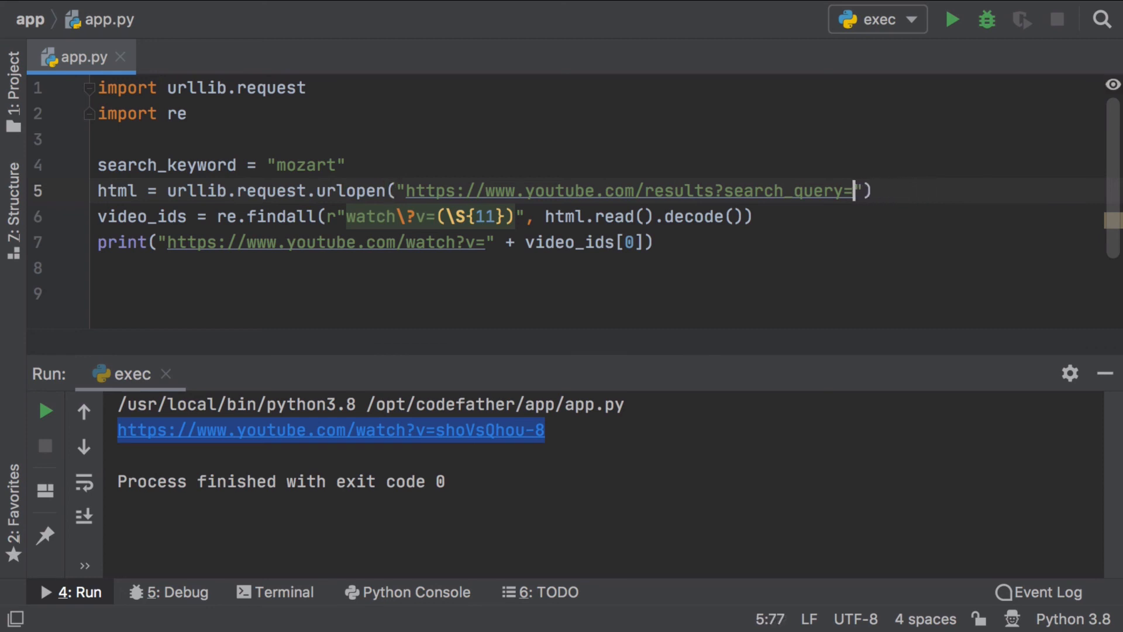
text(+)
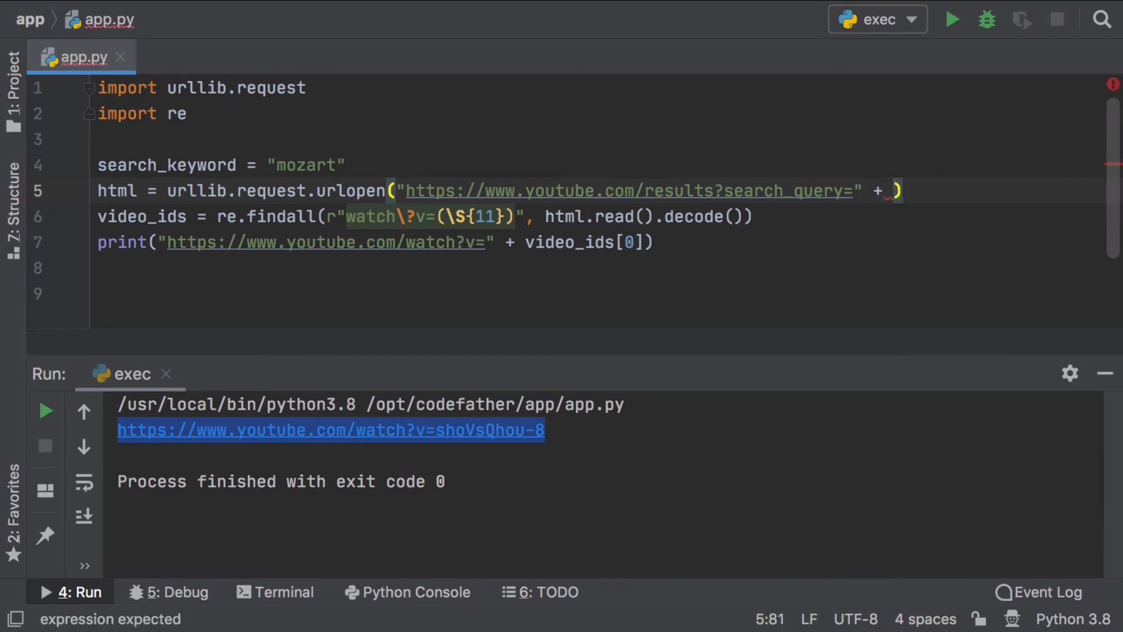
text(search_keyword)
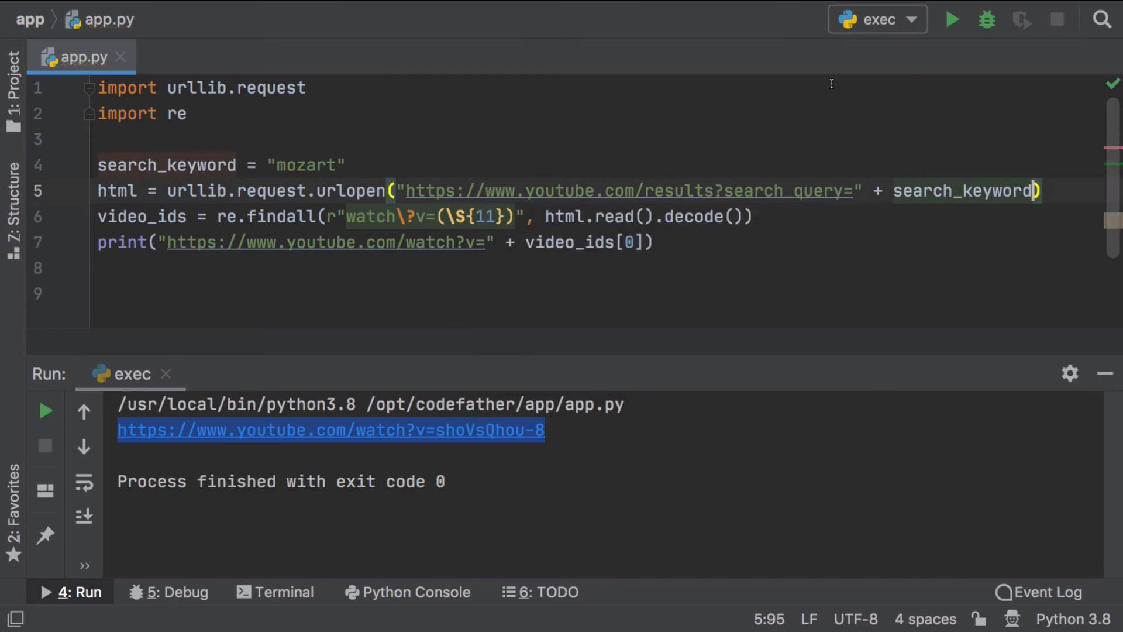
click(953, 20)
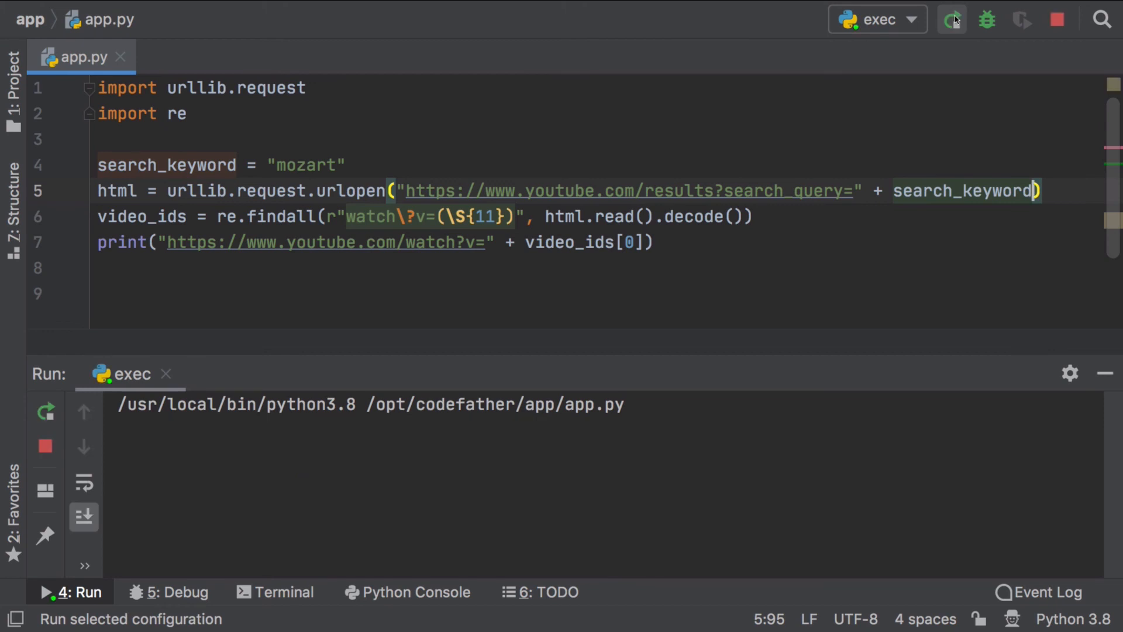
Replace the keyword value with "chopin" and rerun, printing watch?v=wygy721nzRc
click(952, 20)
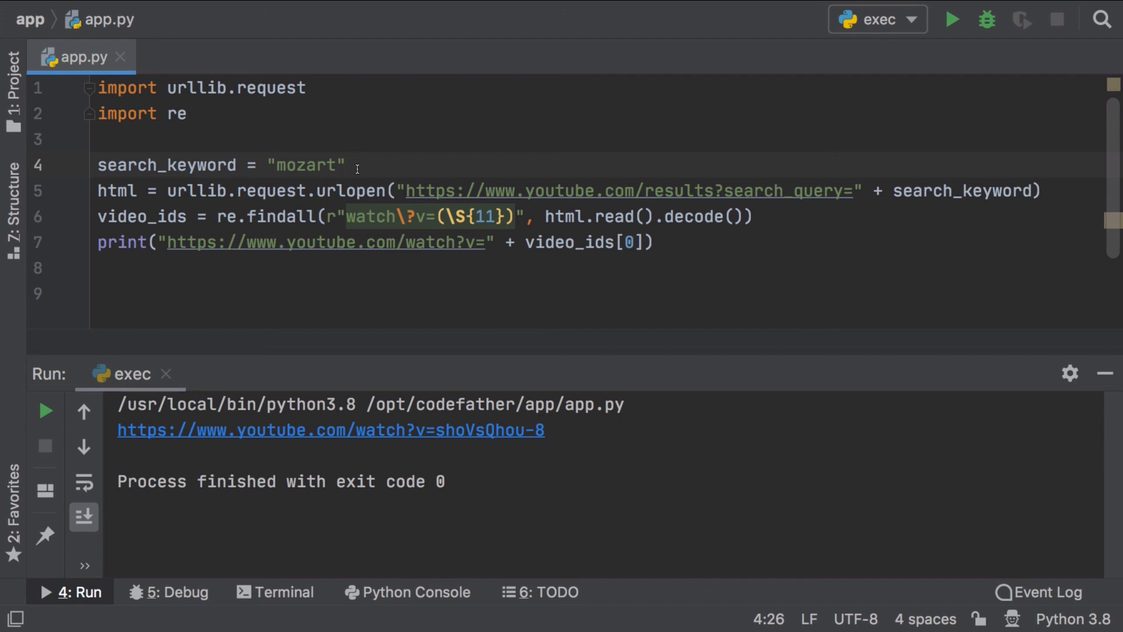
double_click(305, 164)
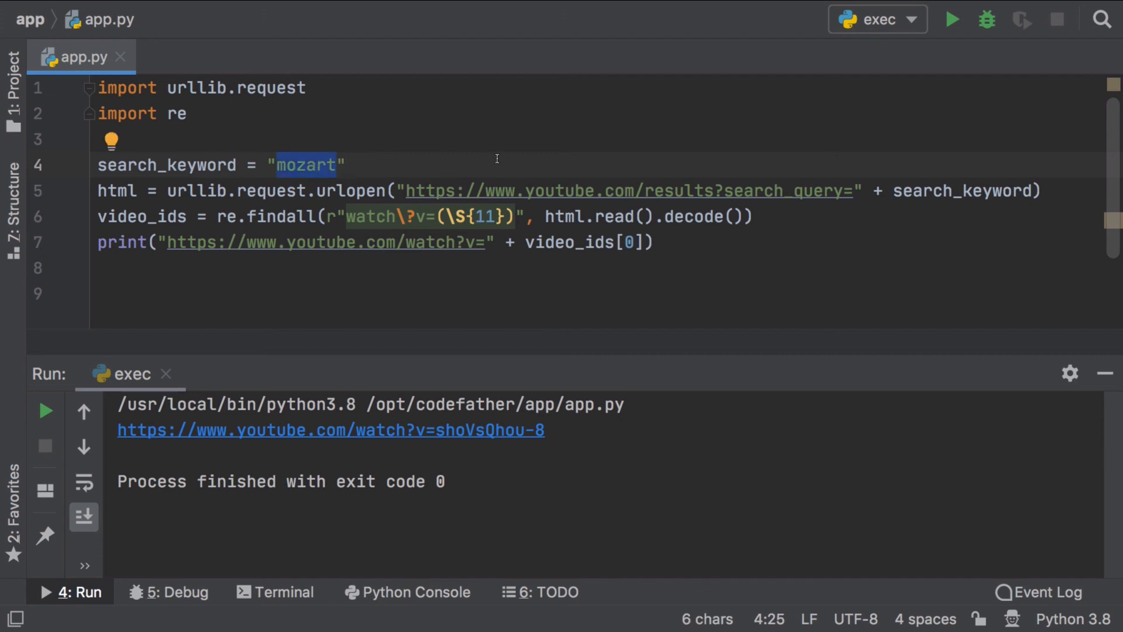
key(Delete)
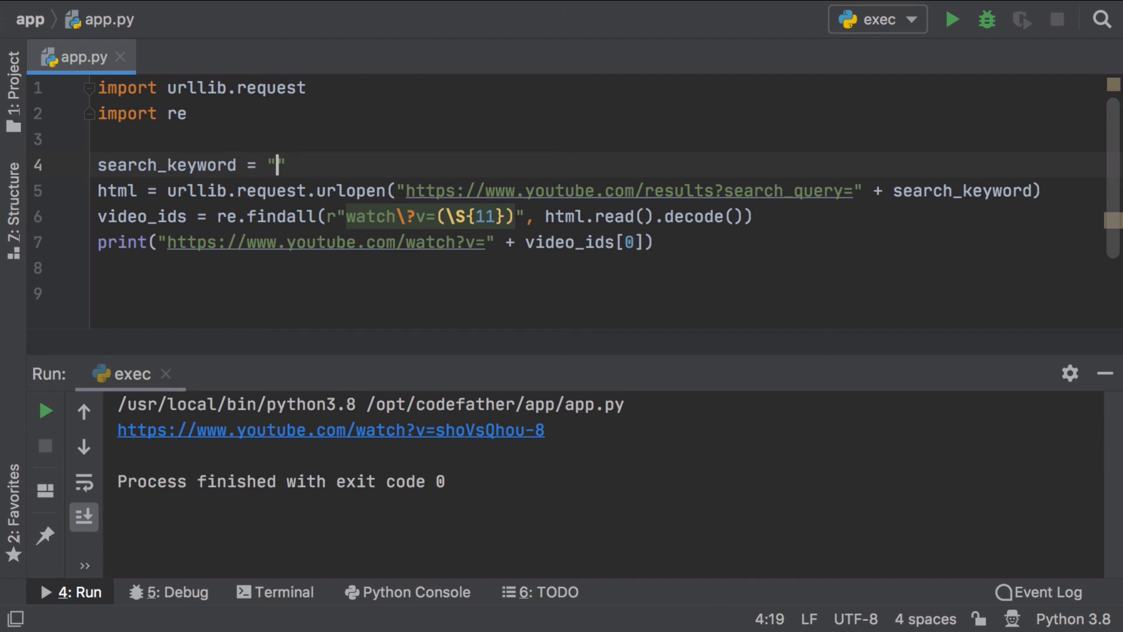
text(chopin)
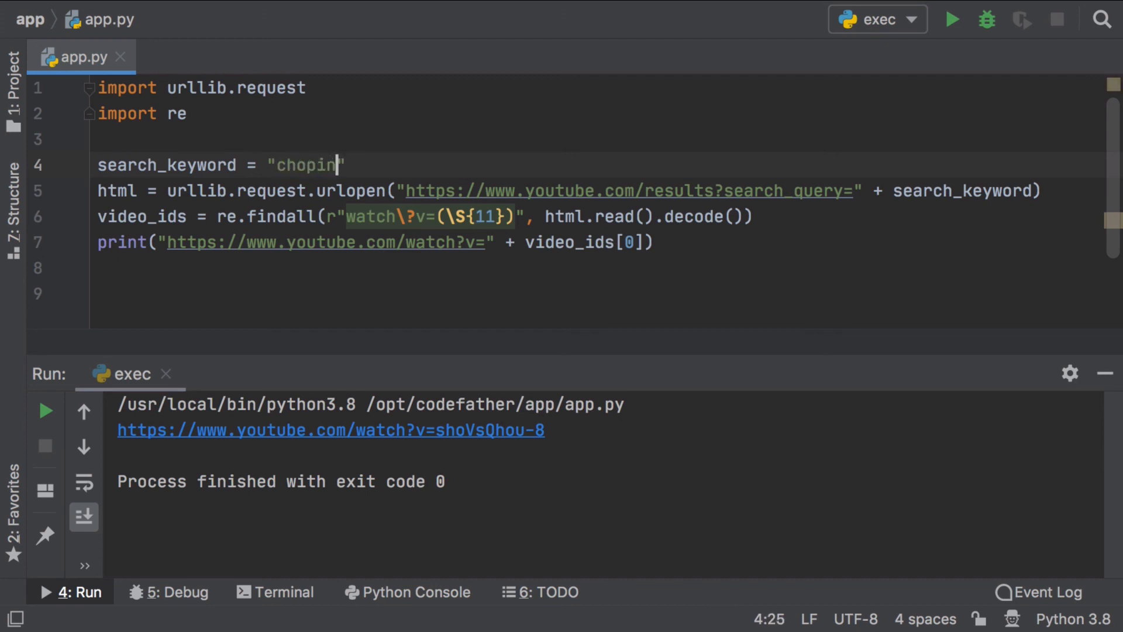
click(952, 20)
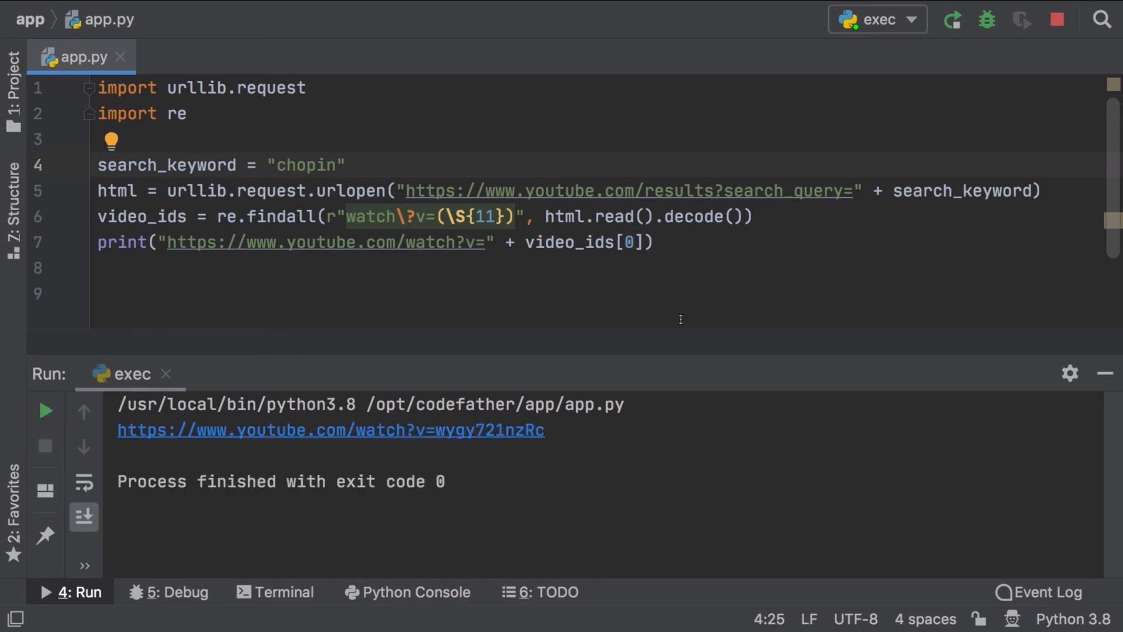
double_click(305, 165)
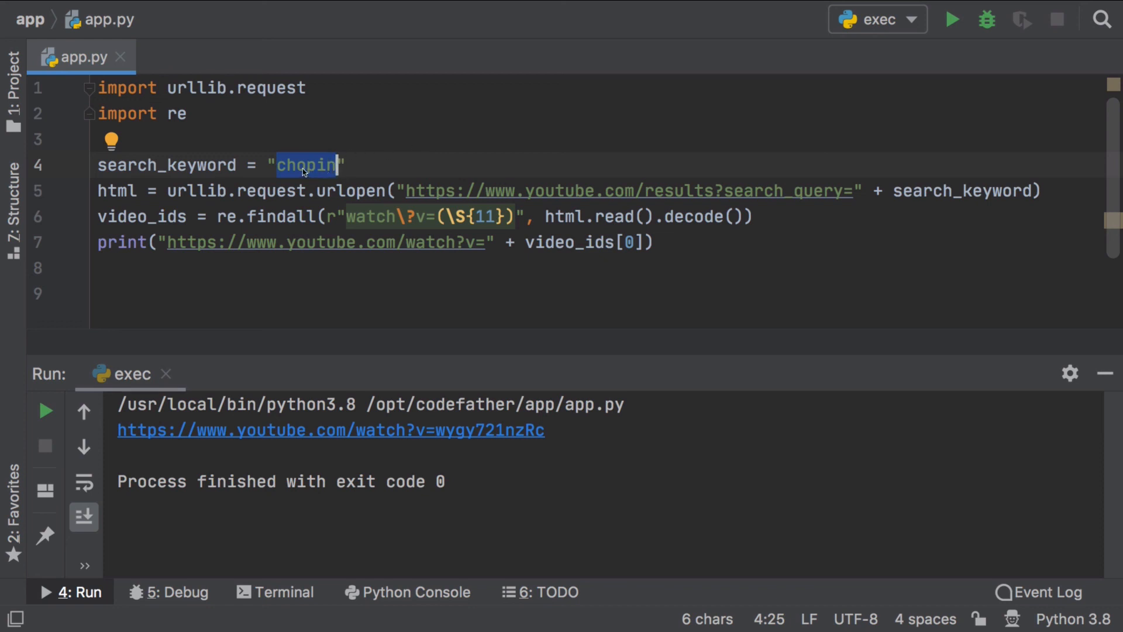
mouse_move(677, 156)
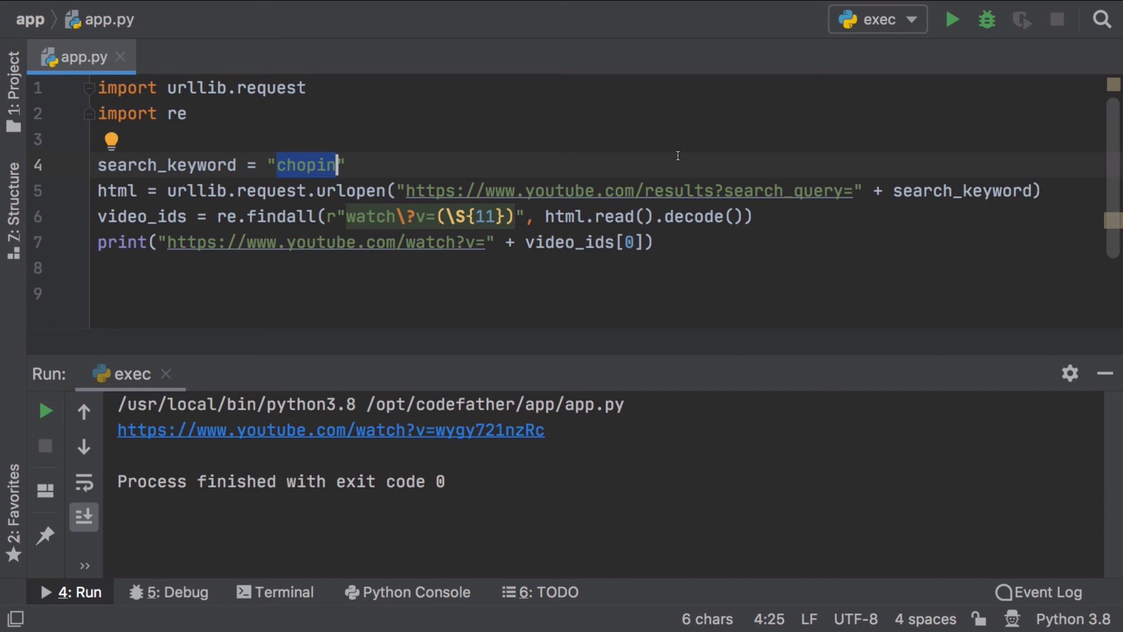
Set the keyword to "mozart piano" and run, getting the 'URL can't contain control characters' error
text(moza)
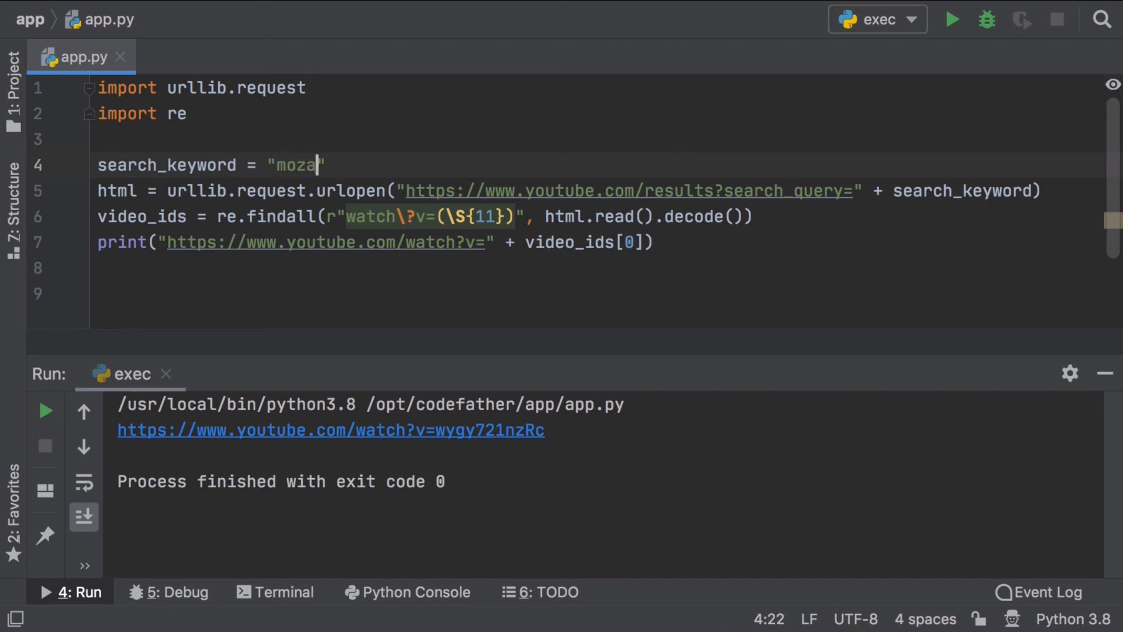
text(rt piano)
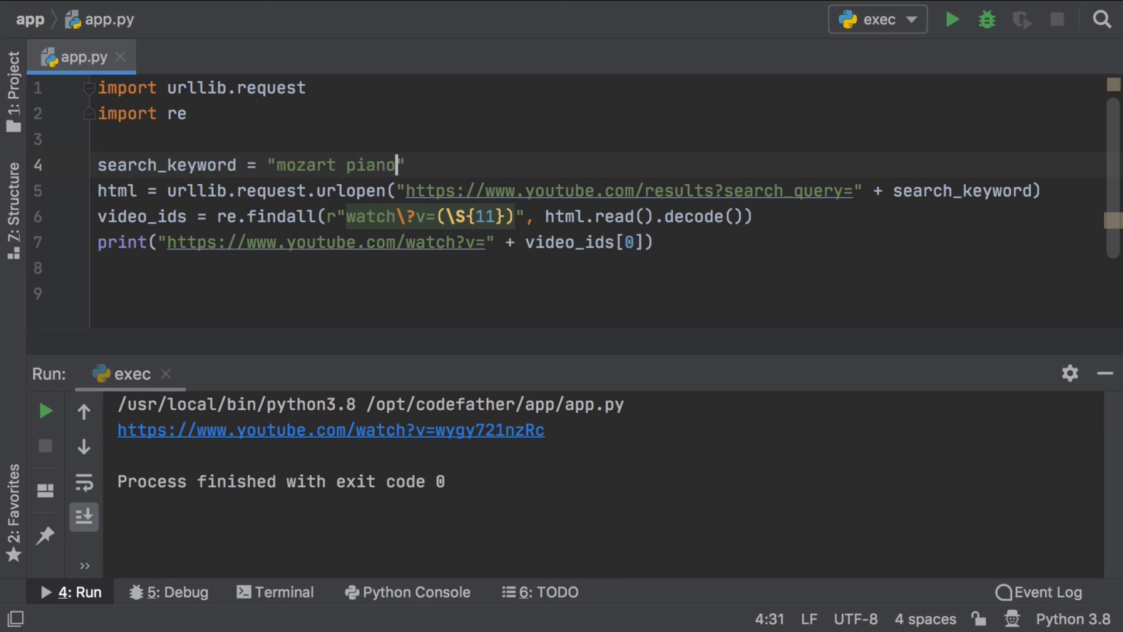
mouse_move(952, 20)
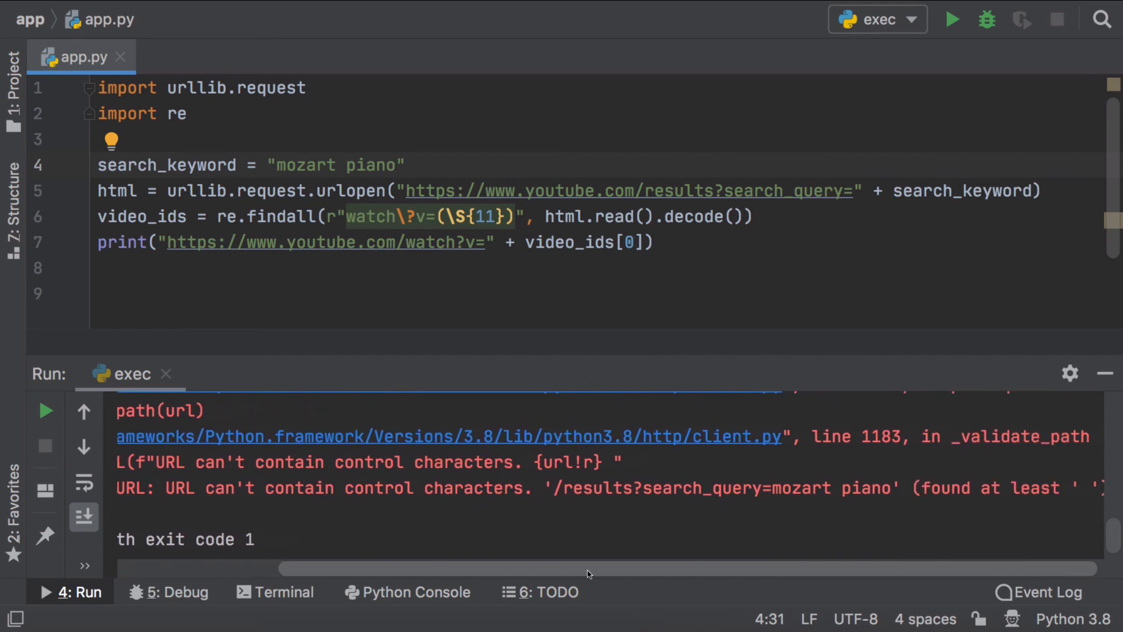
scroll(right, 3)
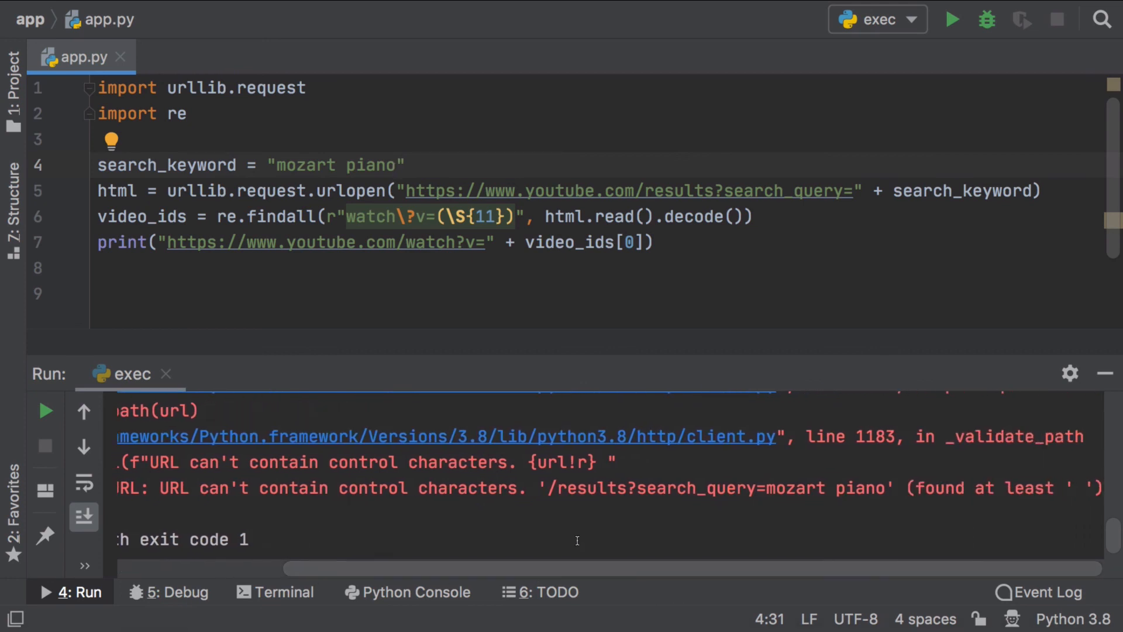
double_click(930, 488)
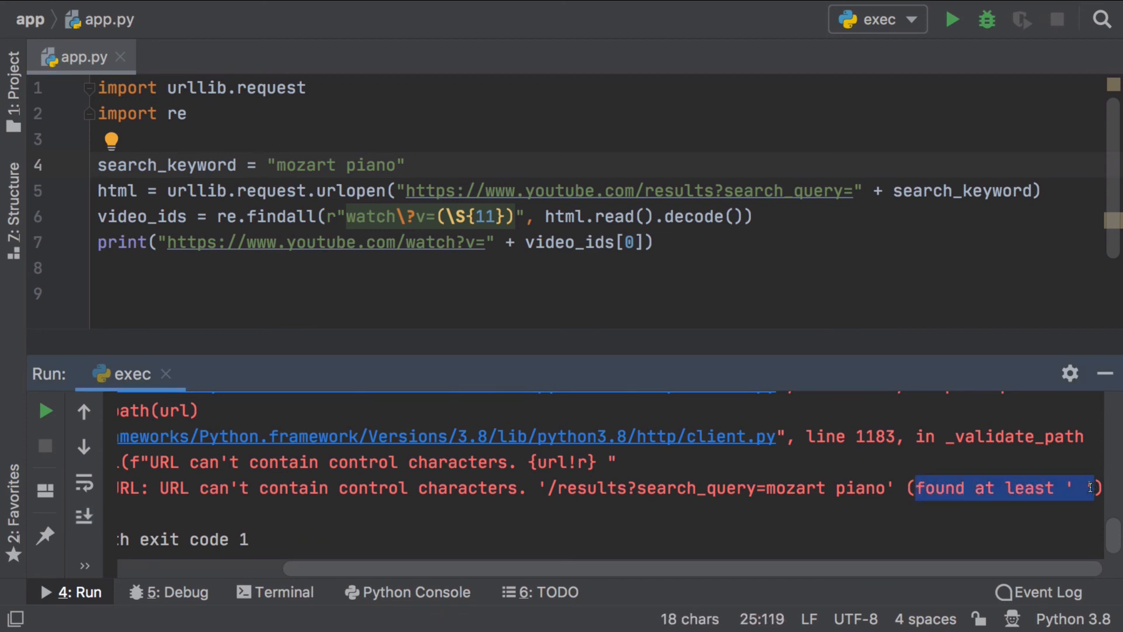
mouse_move(1084, 488)
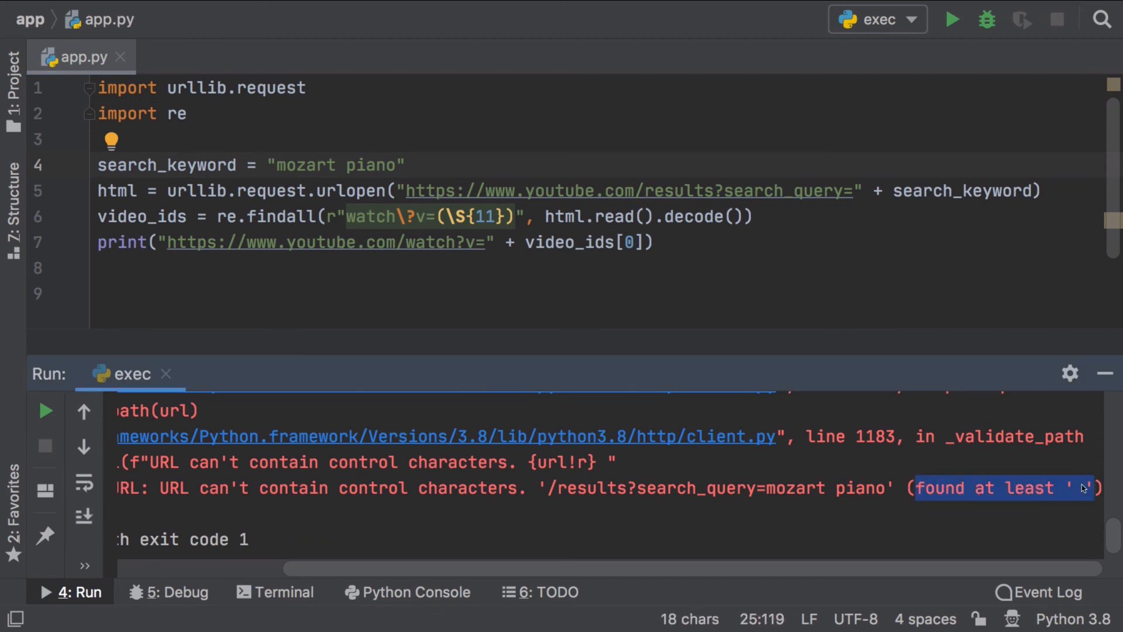
mouse_move(803, 502)
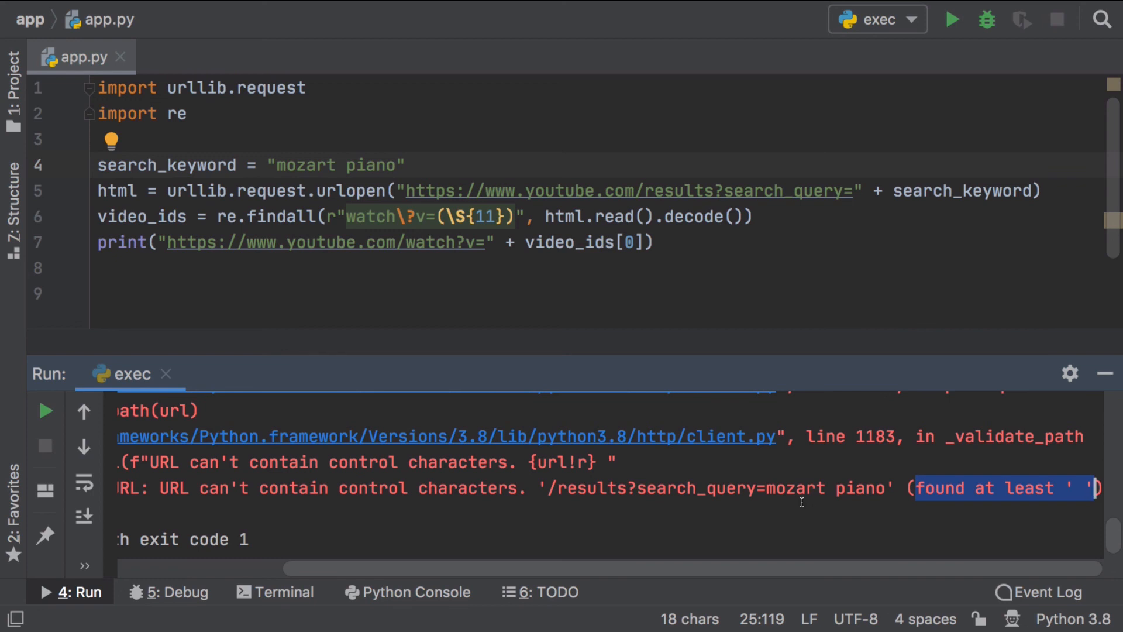